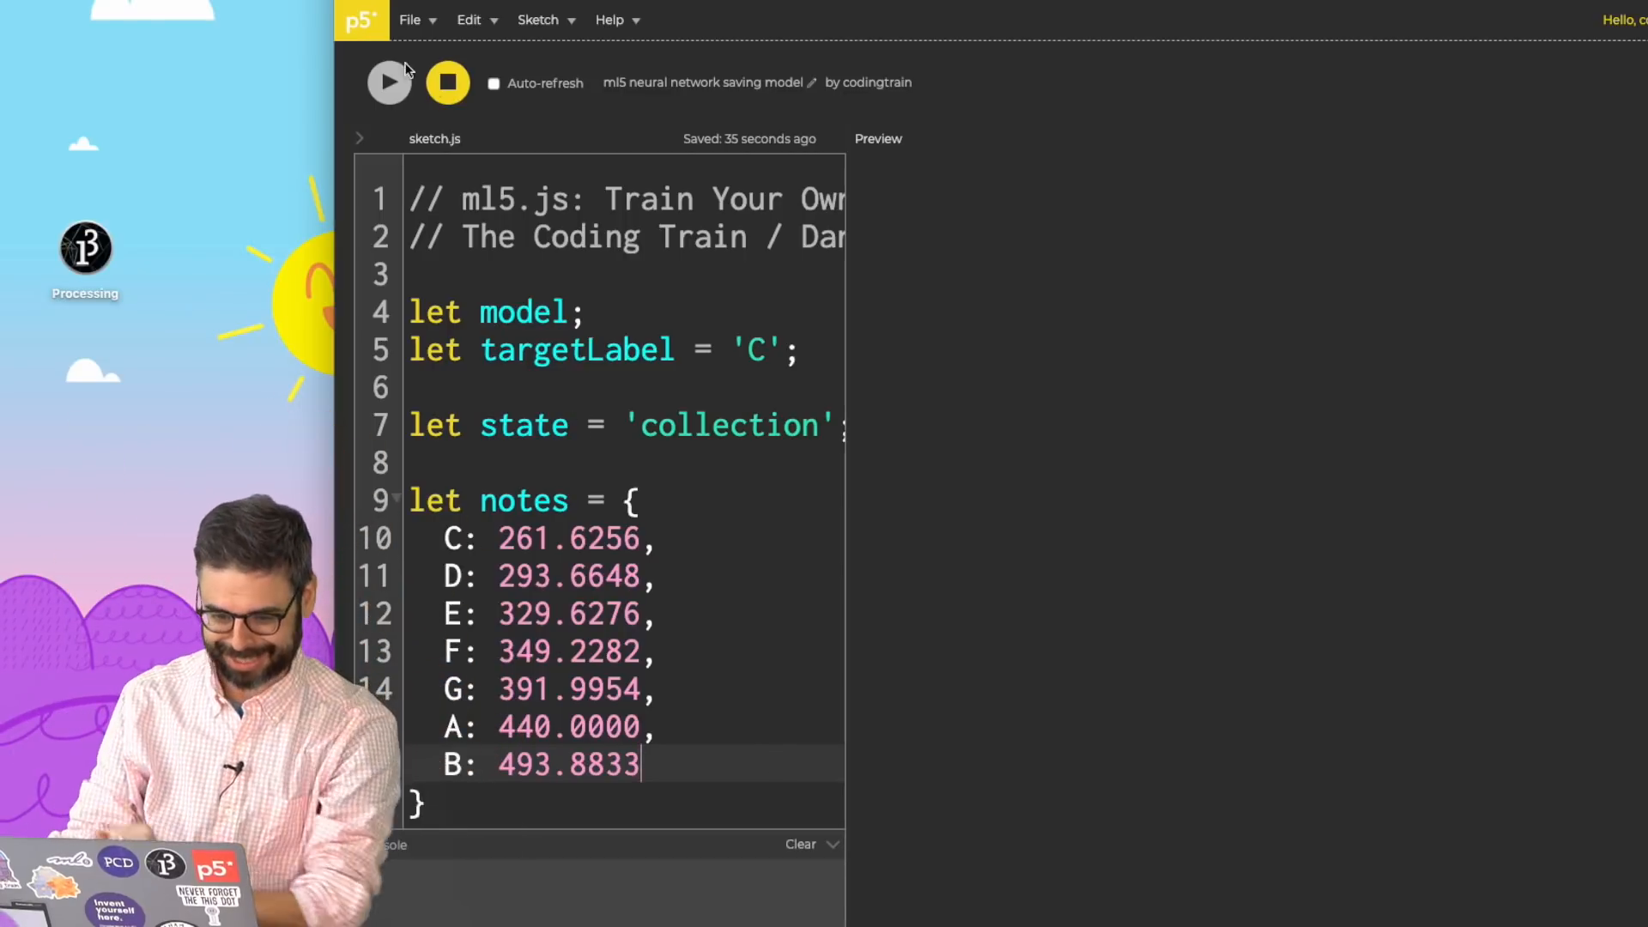
# Run the ml5 note-classifier sketch so its canvas shows in the preview.
pyautogui.click(388, 83)
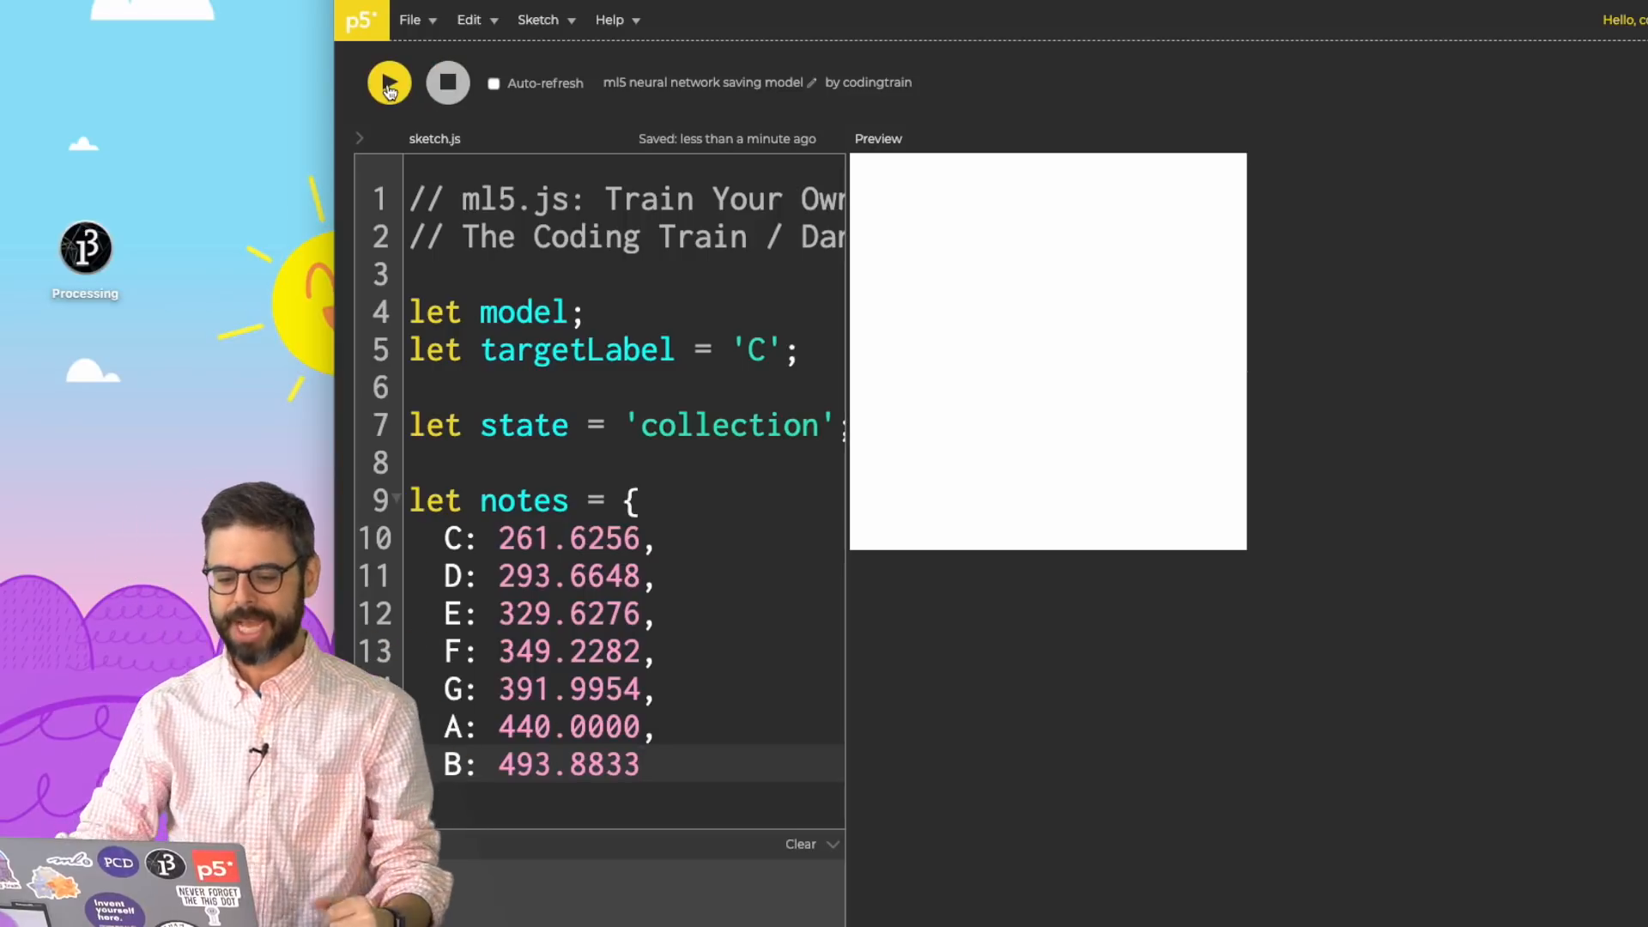
pyautogui.click(389, 83)
pyautogui.write("model.save('mouse');")
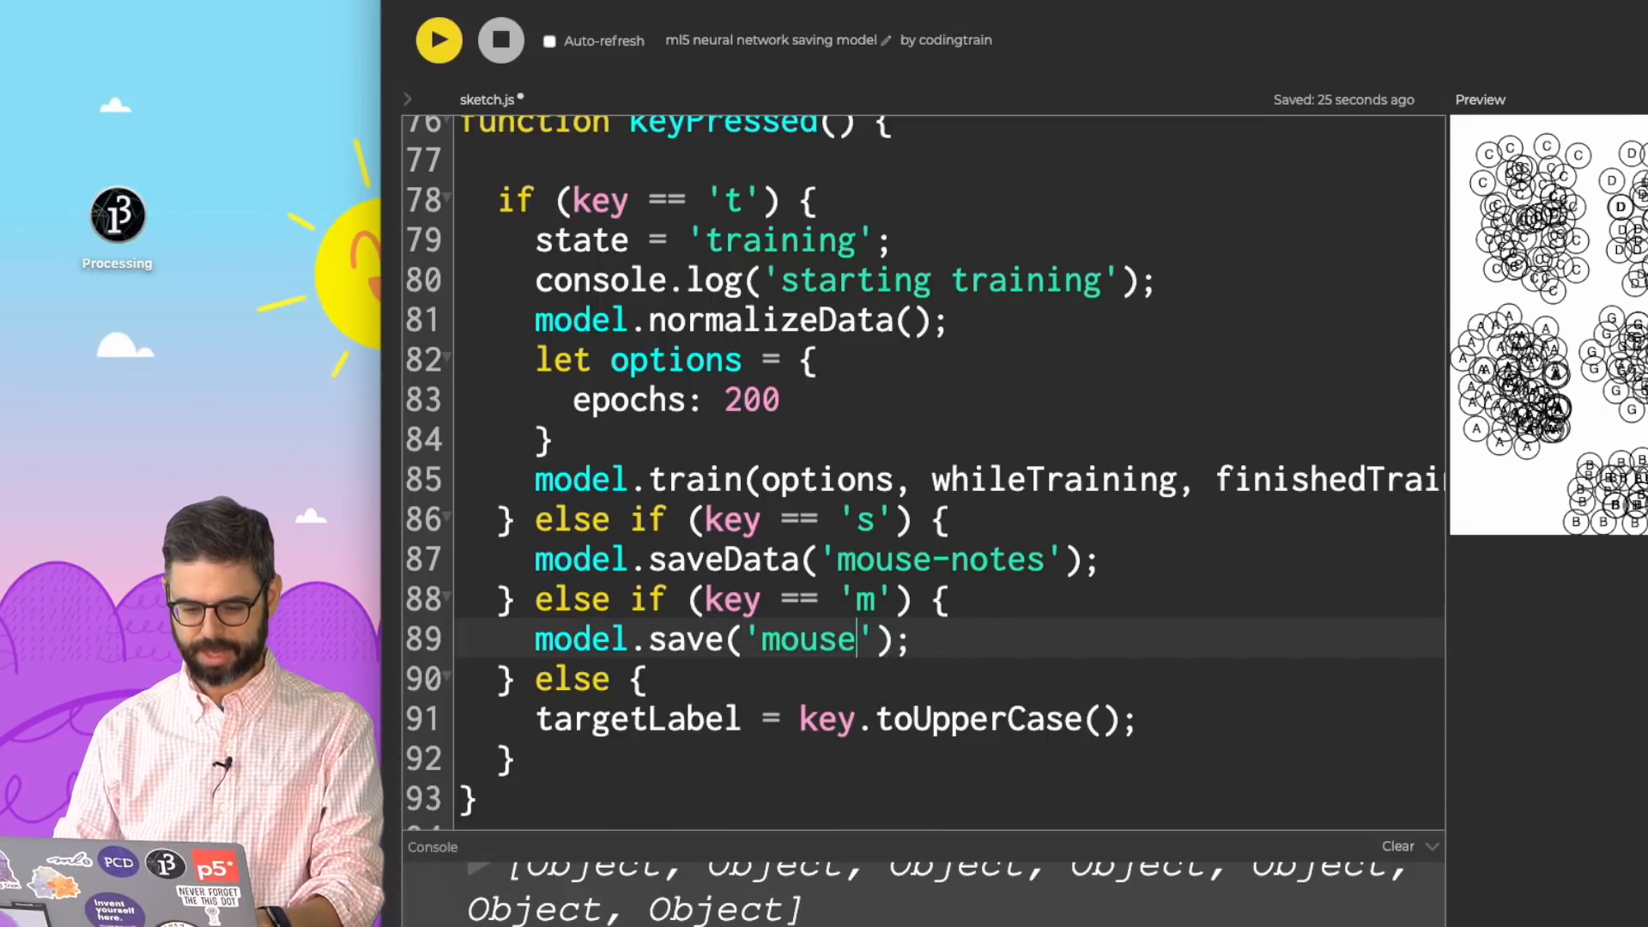
# Change the model's save name from 'mouse' to 'mouse-notes' in keyPressed.
pyautogui.write('-notes')
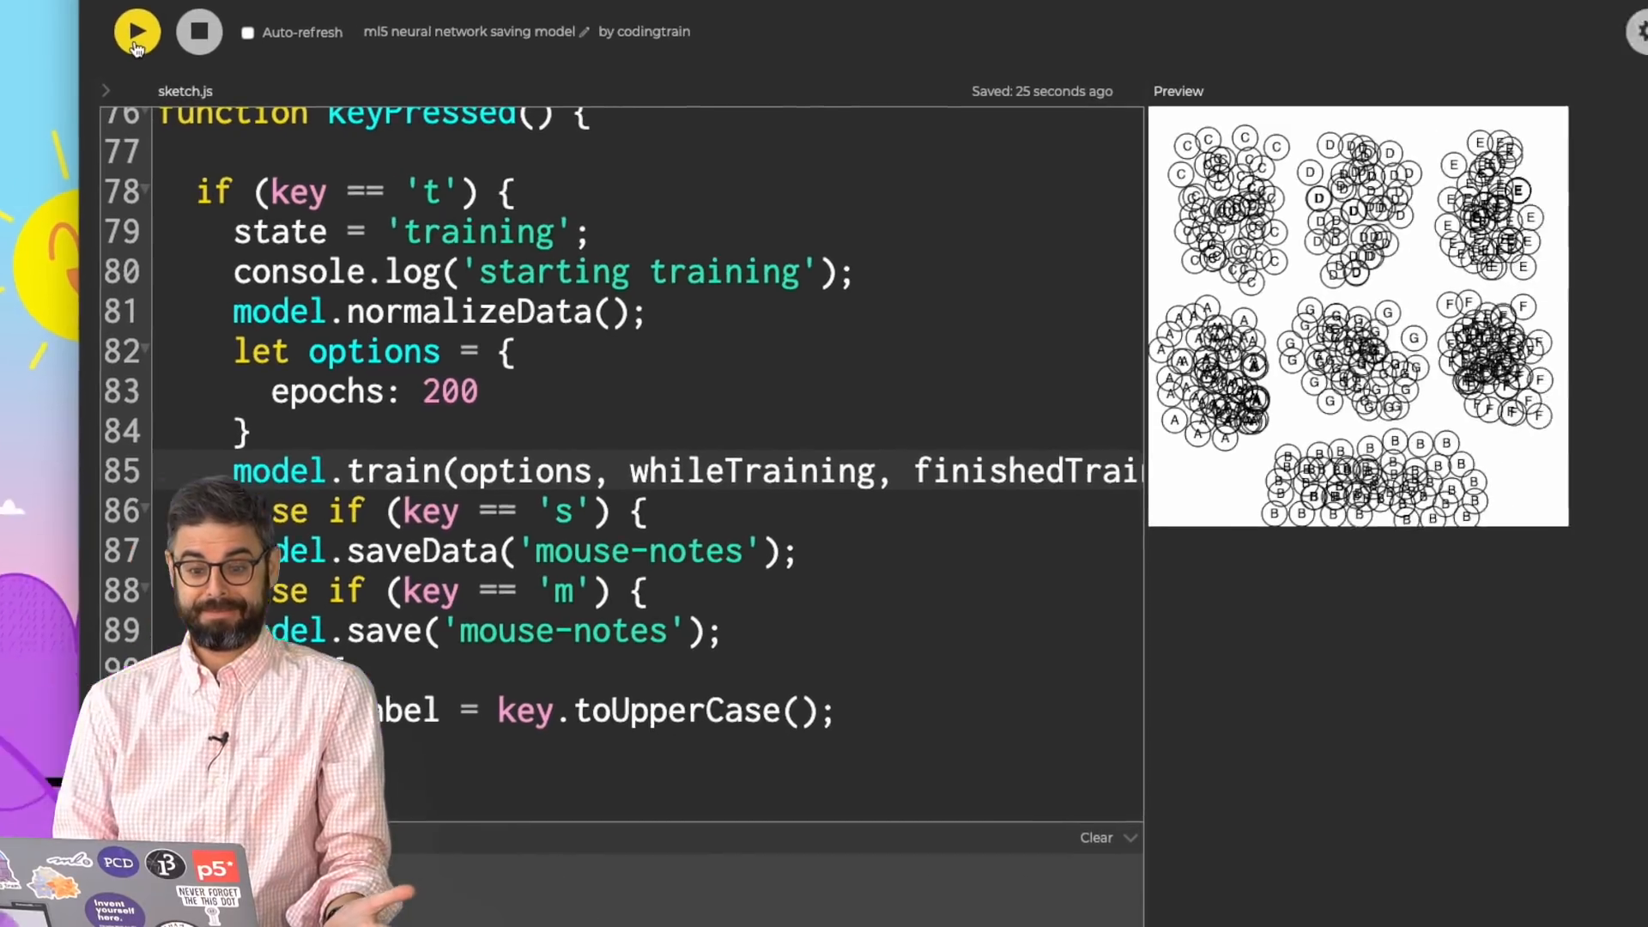
# Rerun the sketch so pressing 'm' saves the model files as mouse-notes.
pyautogui.click(135, 31)
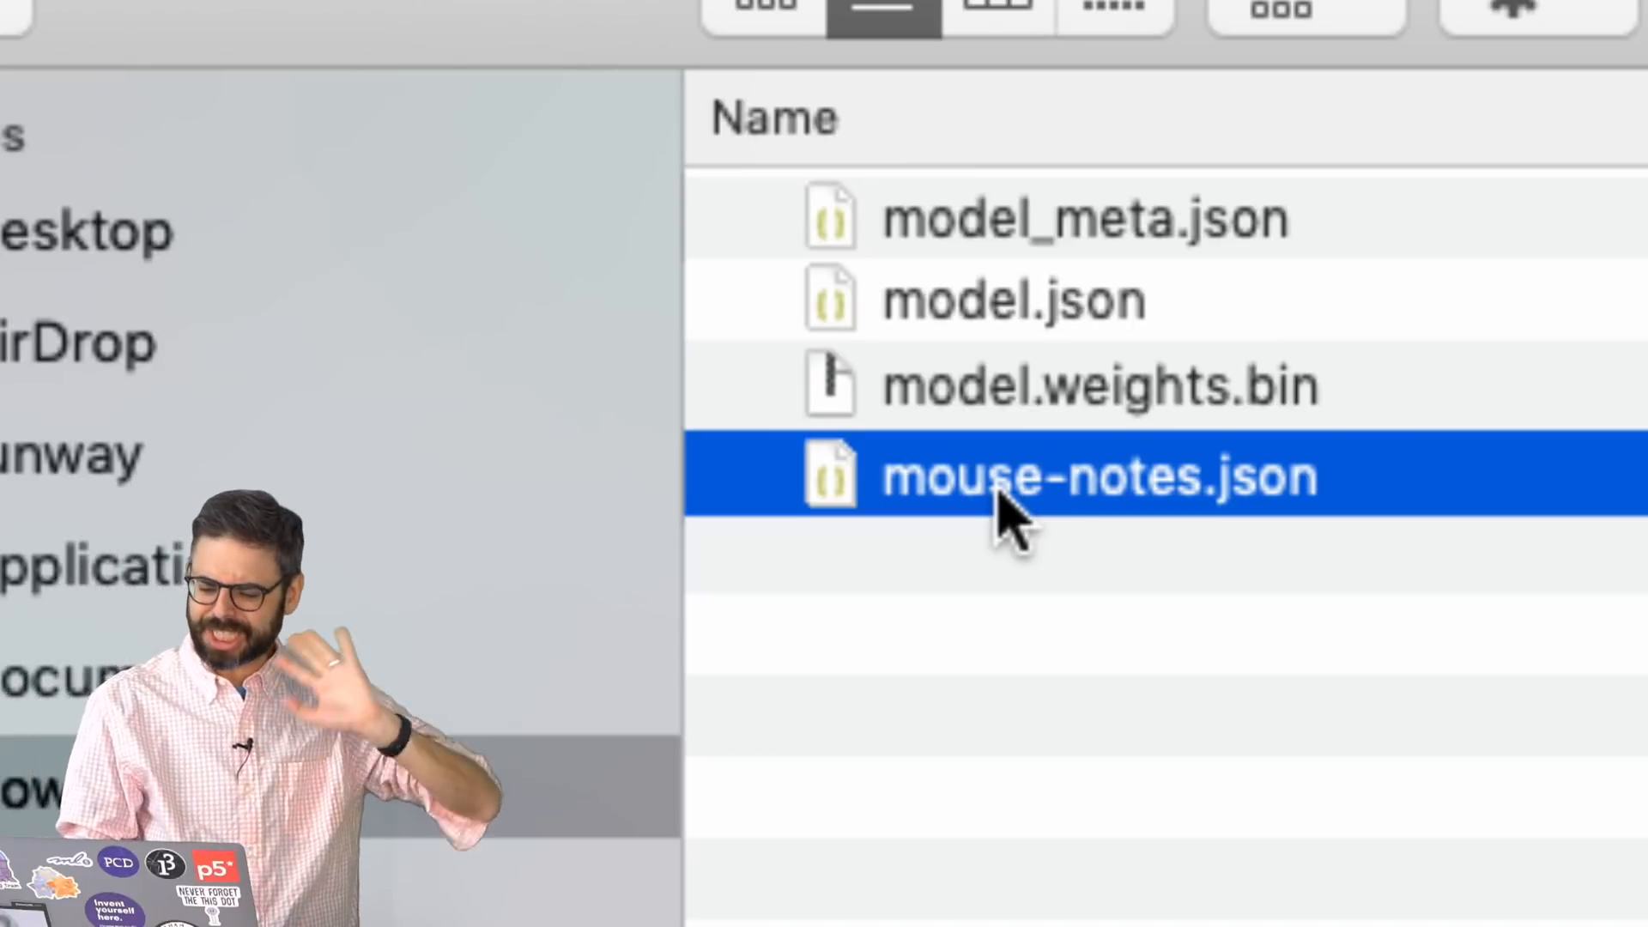
# Review the downloaded model_meta.json, model.json, model.weights.bin and mouse-notes.json in Finder.
pyautogui.press('delete')
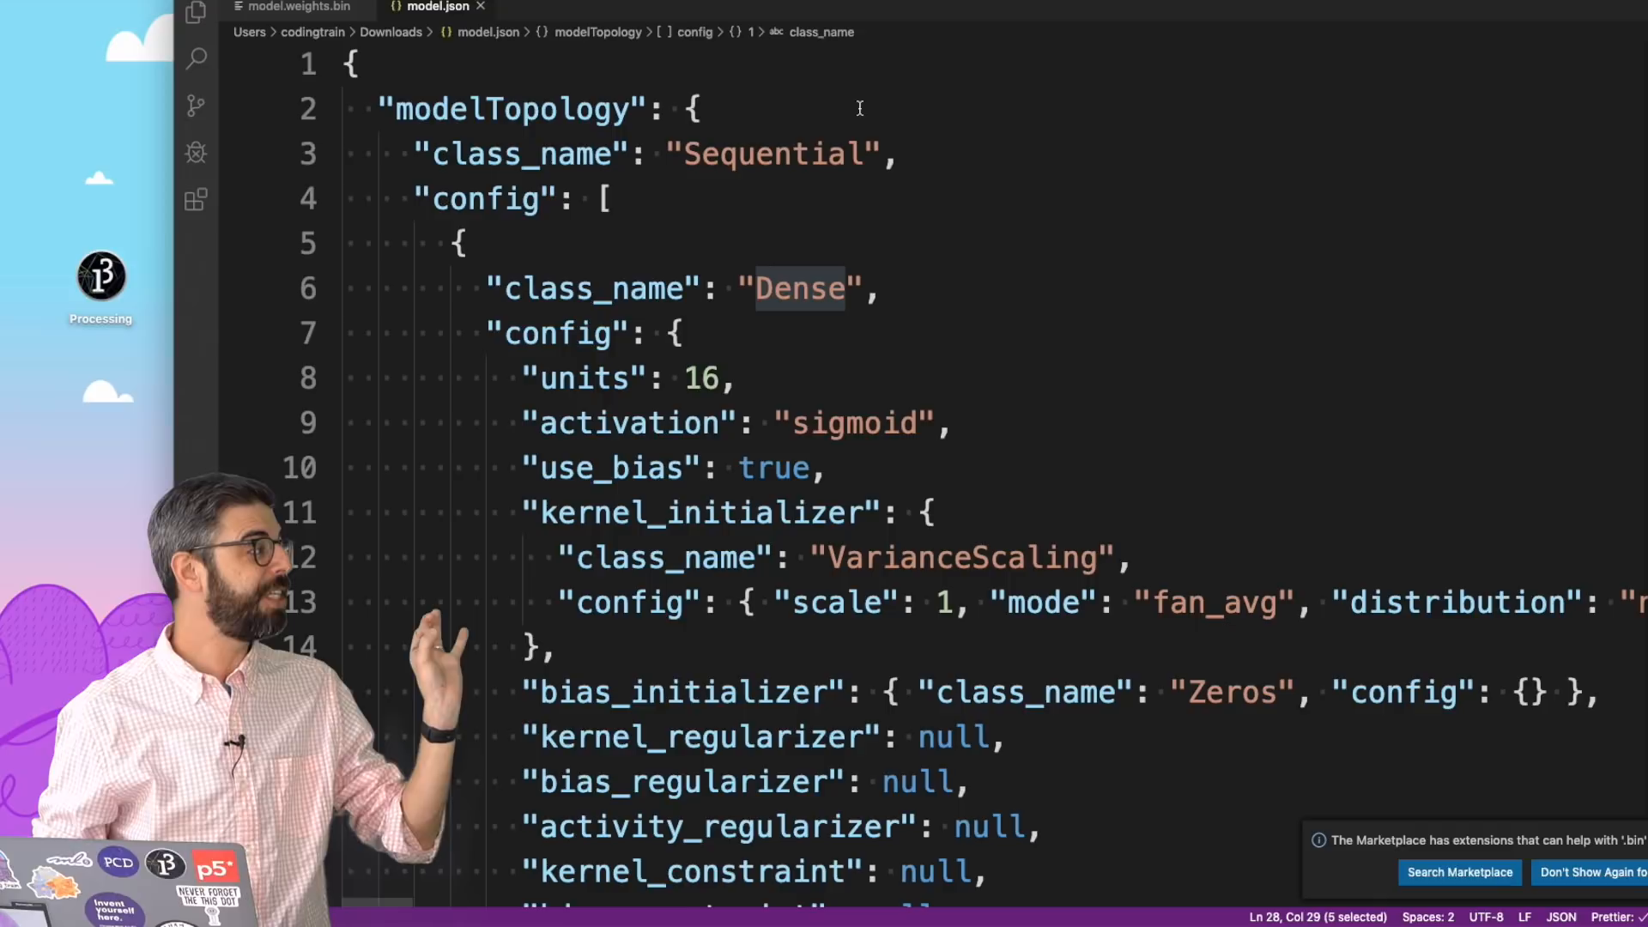
# Inspect model.json's topology, highlighting the Dense layer and its 16-unit sigmoid config.
pyautogui.doubleClick(773, 154)
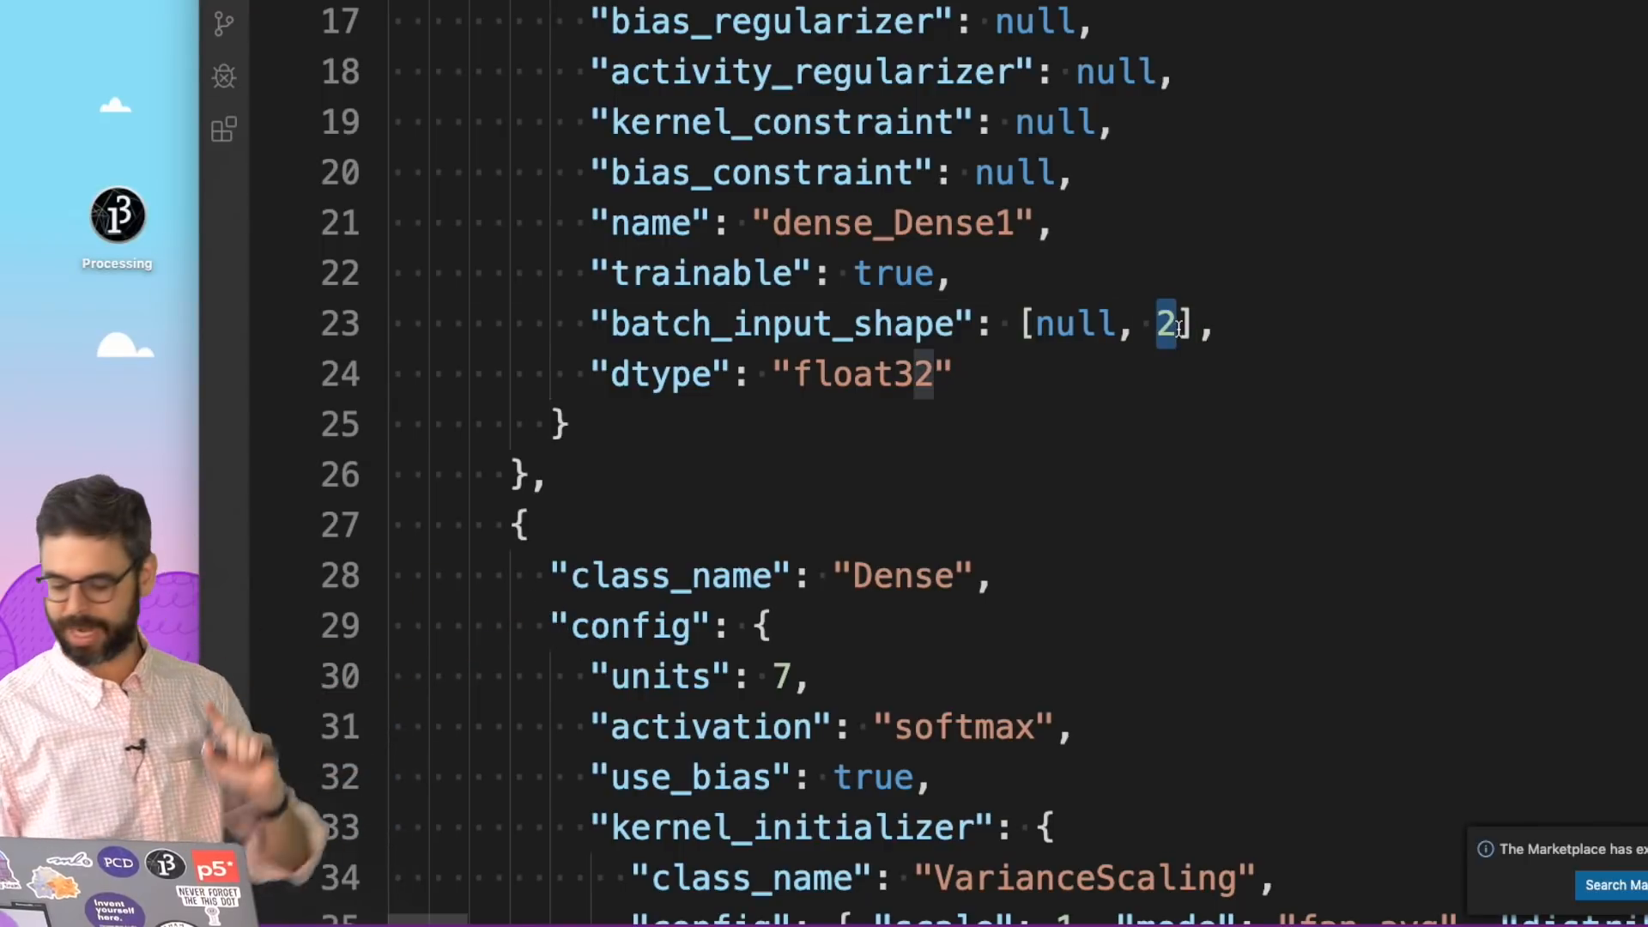
pyautogui.scroll(-3)
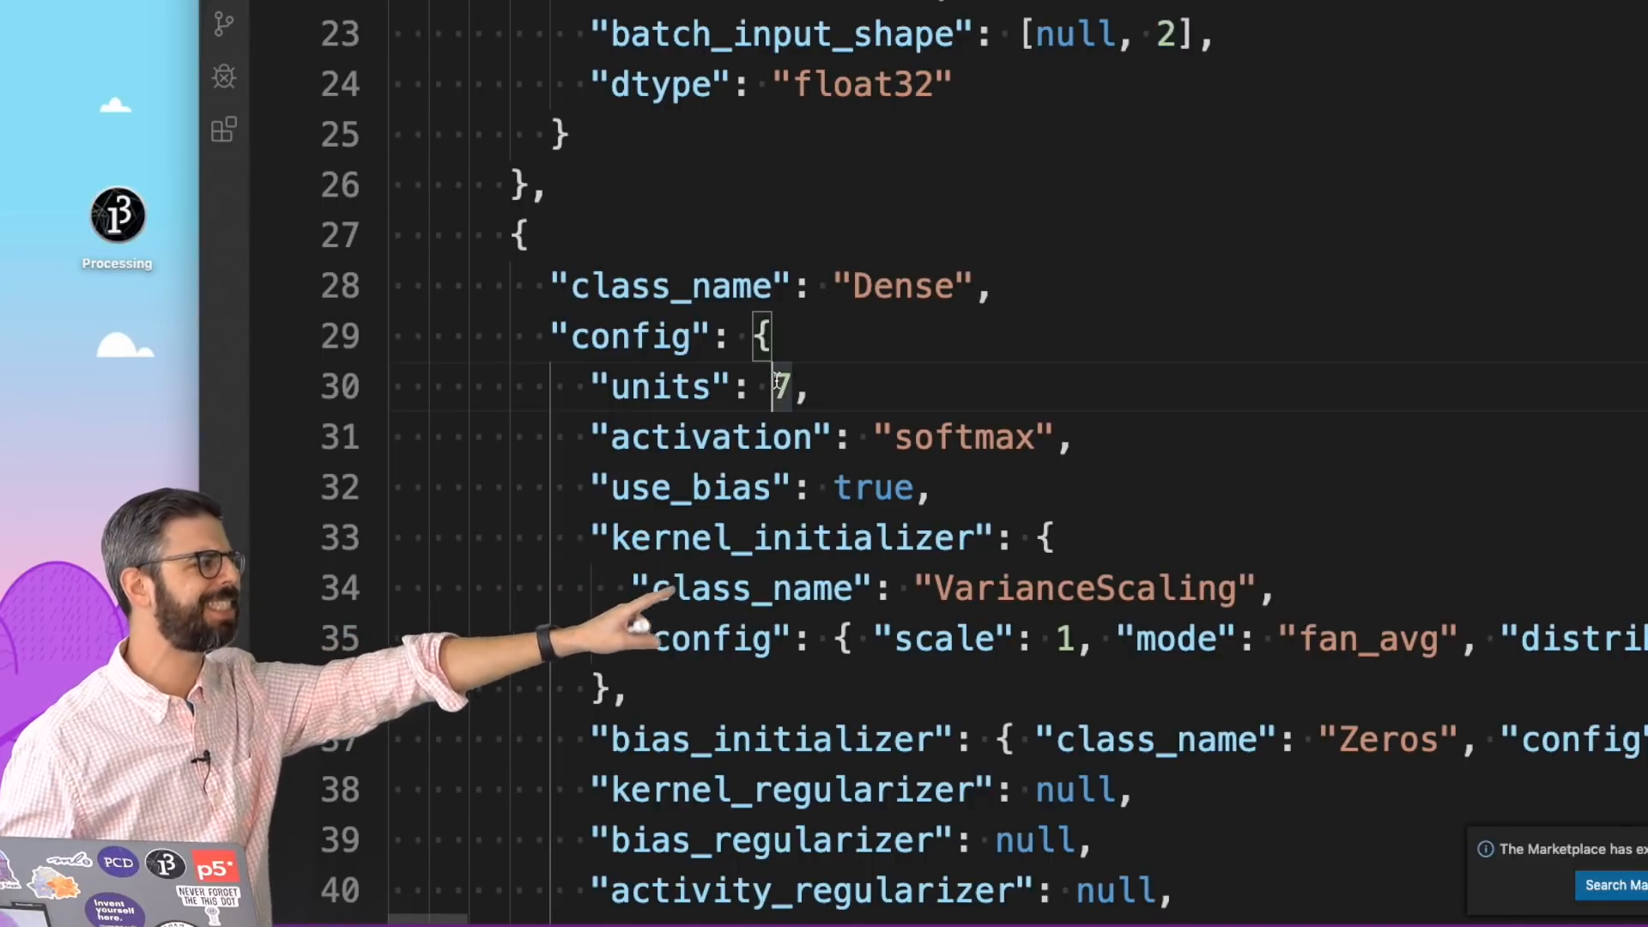
pyautogui.scroll(3)
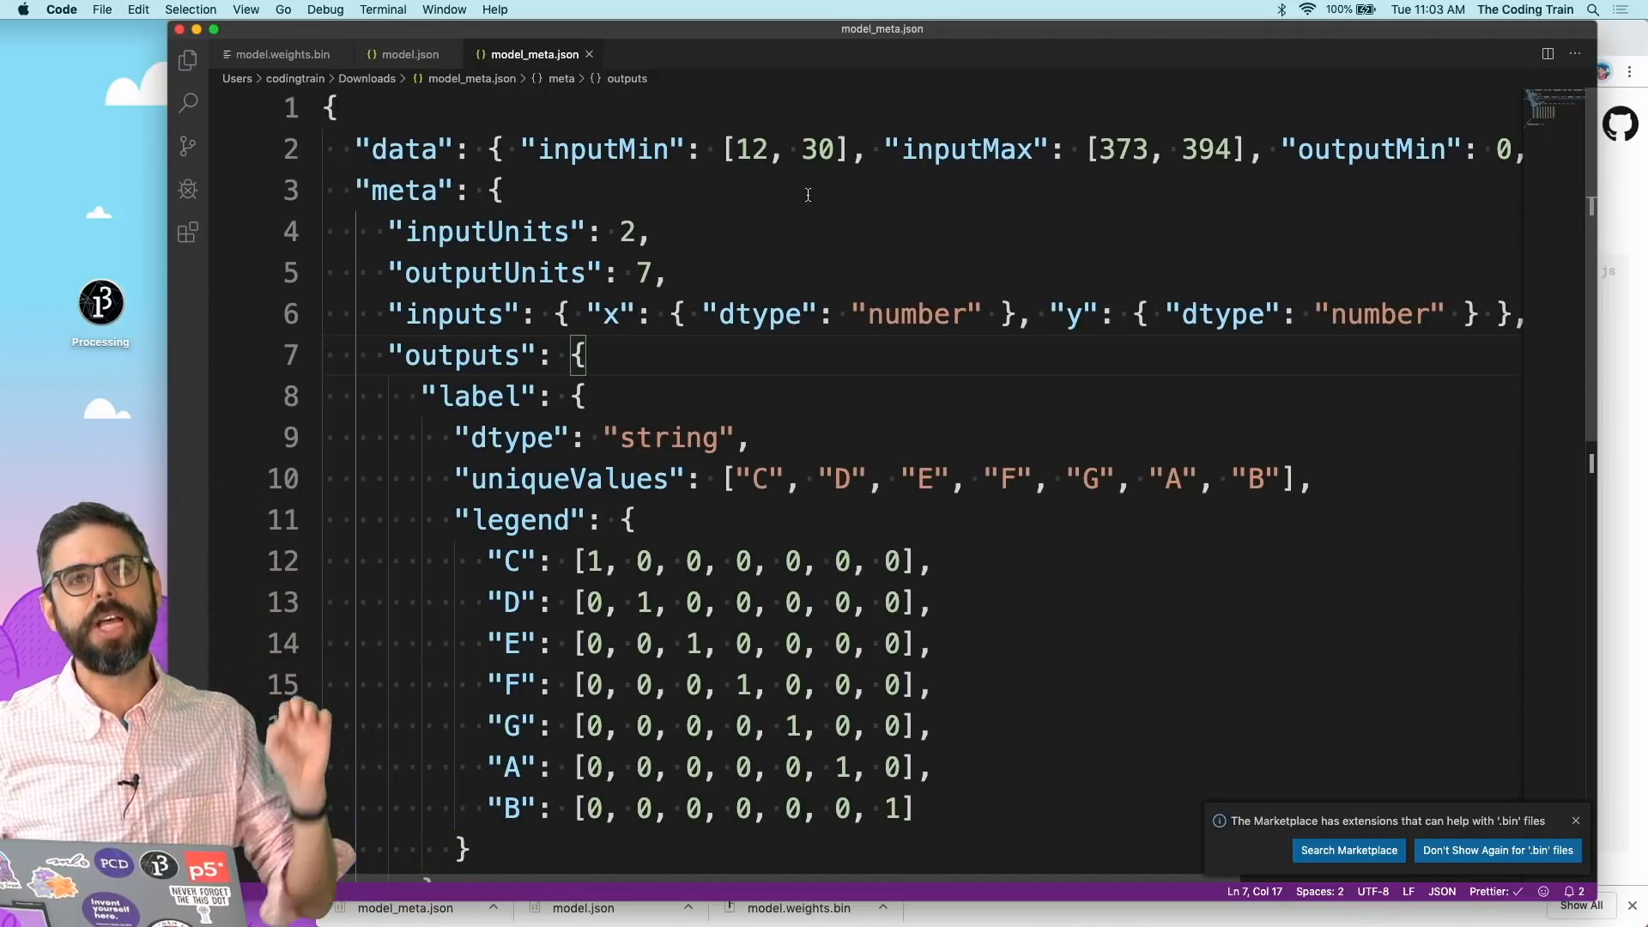
# Review model_meta.json's input/output units and note legend, then return to model.json.
pyautogui.click(402, 53)
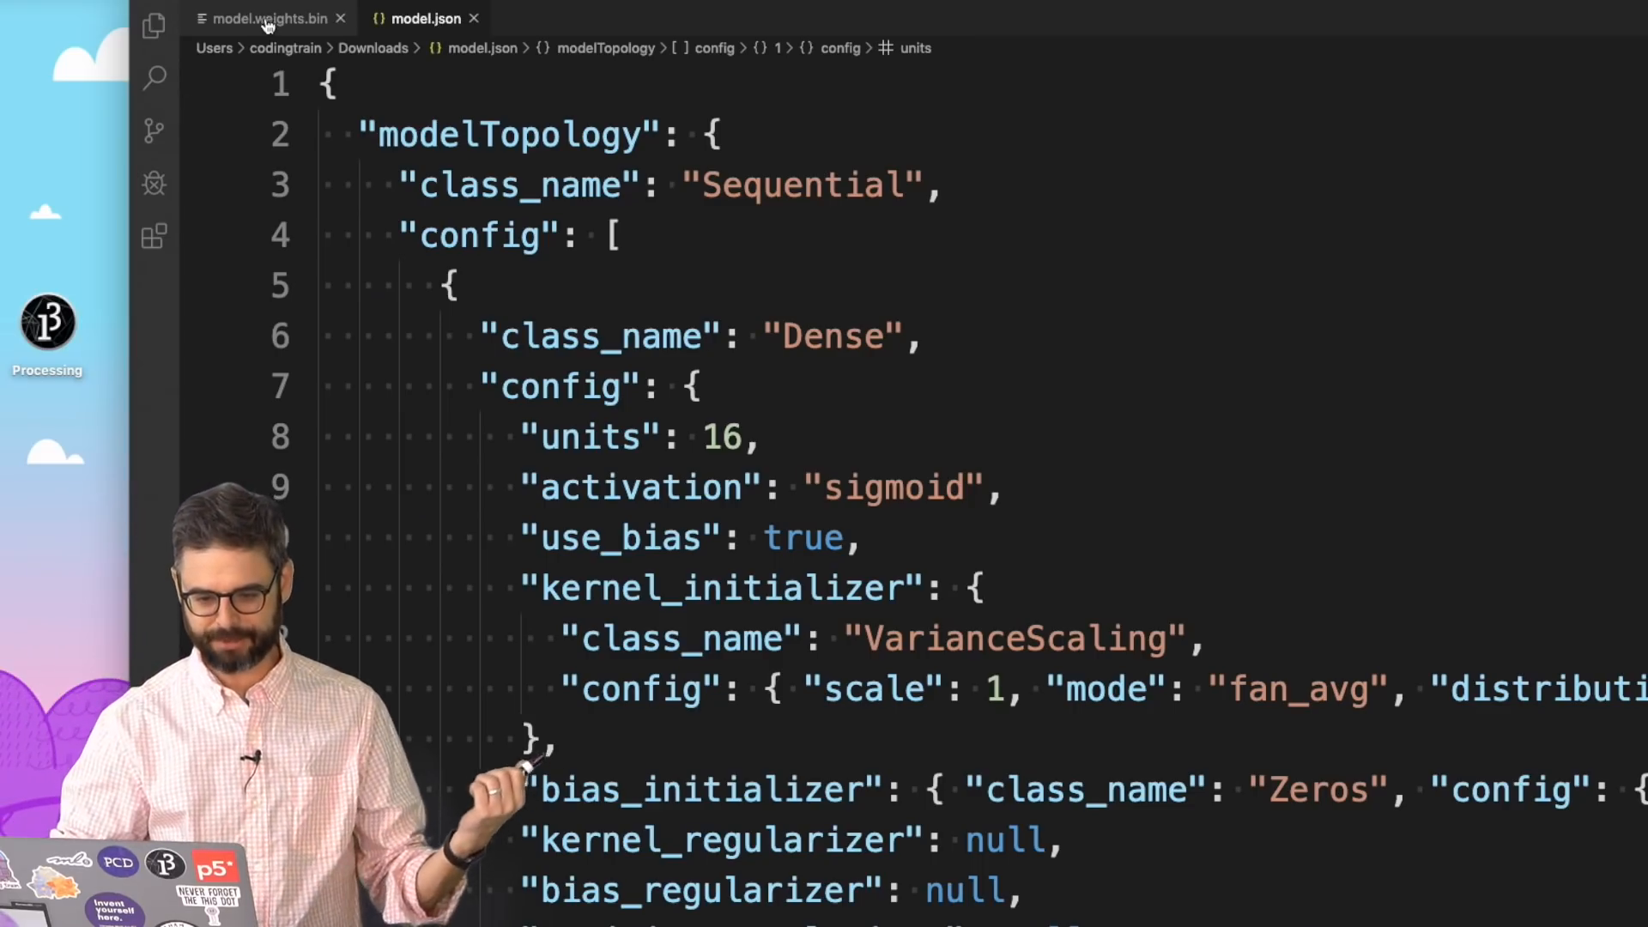
# Look at model.weights.bin before heading back to the sketch in the web editor.
pyautogui.click(262, 18)
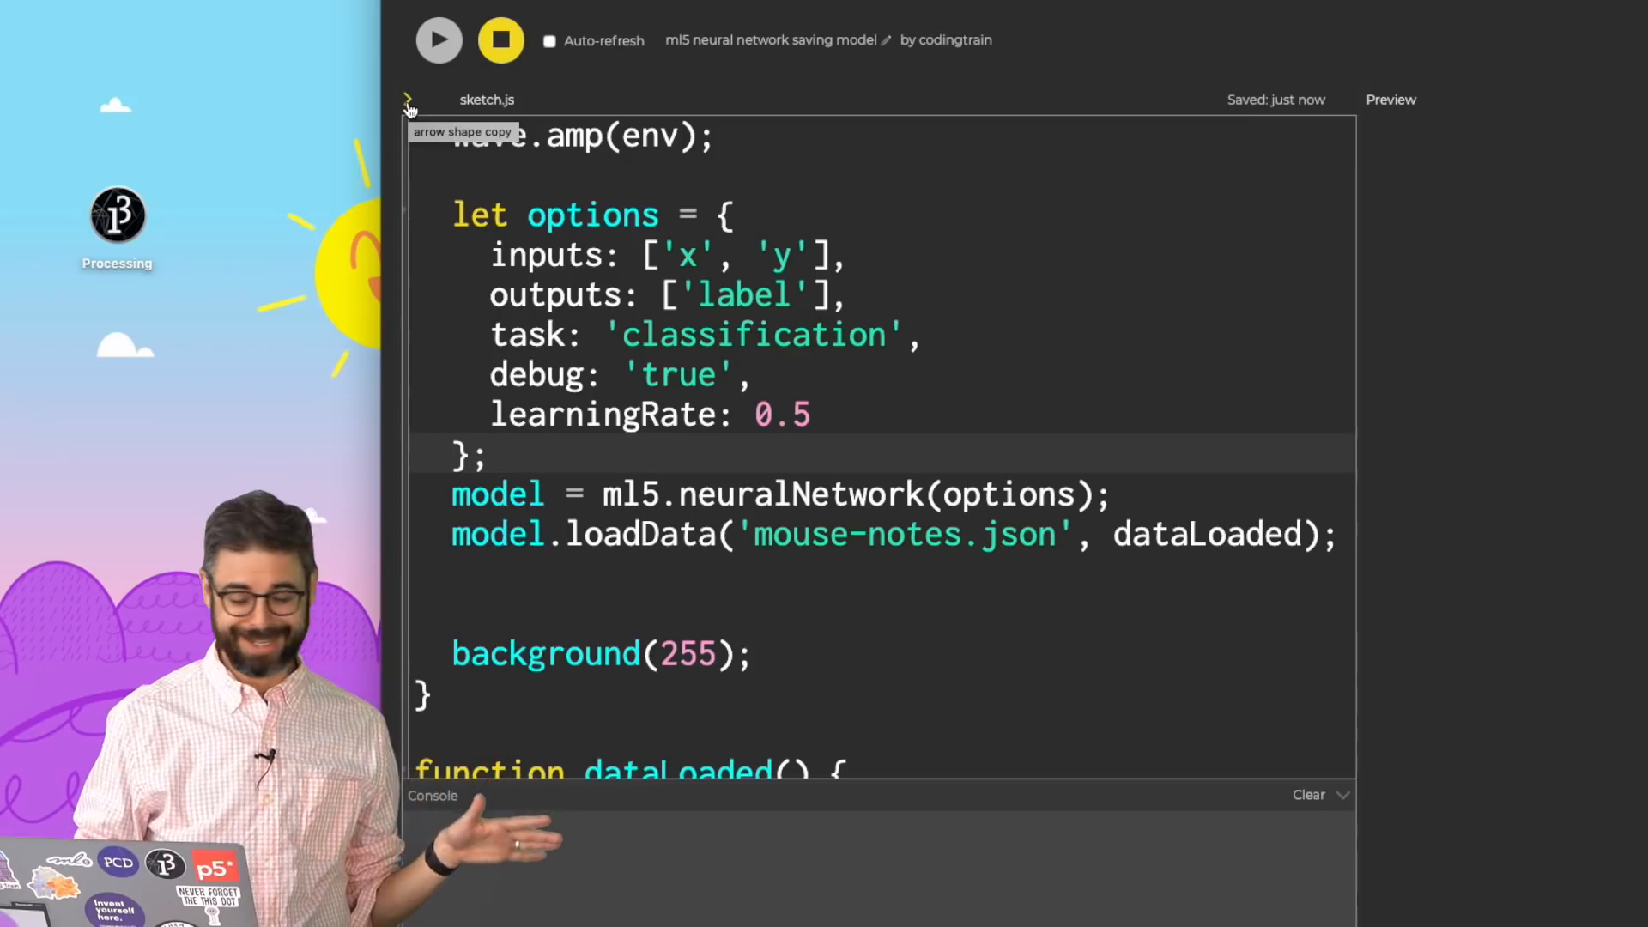
# Create a folder named 'model' in the sketch's files.
pyautogui.click(408, 105)
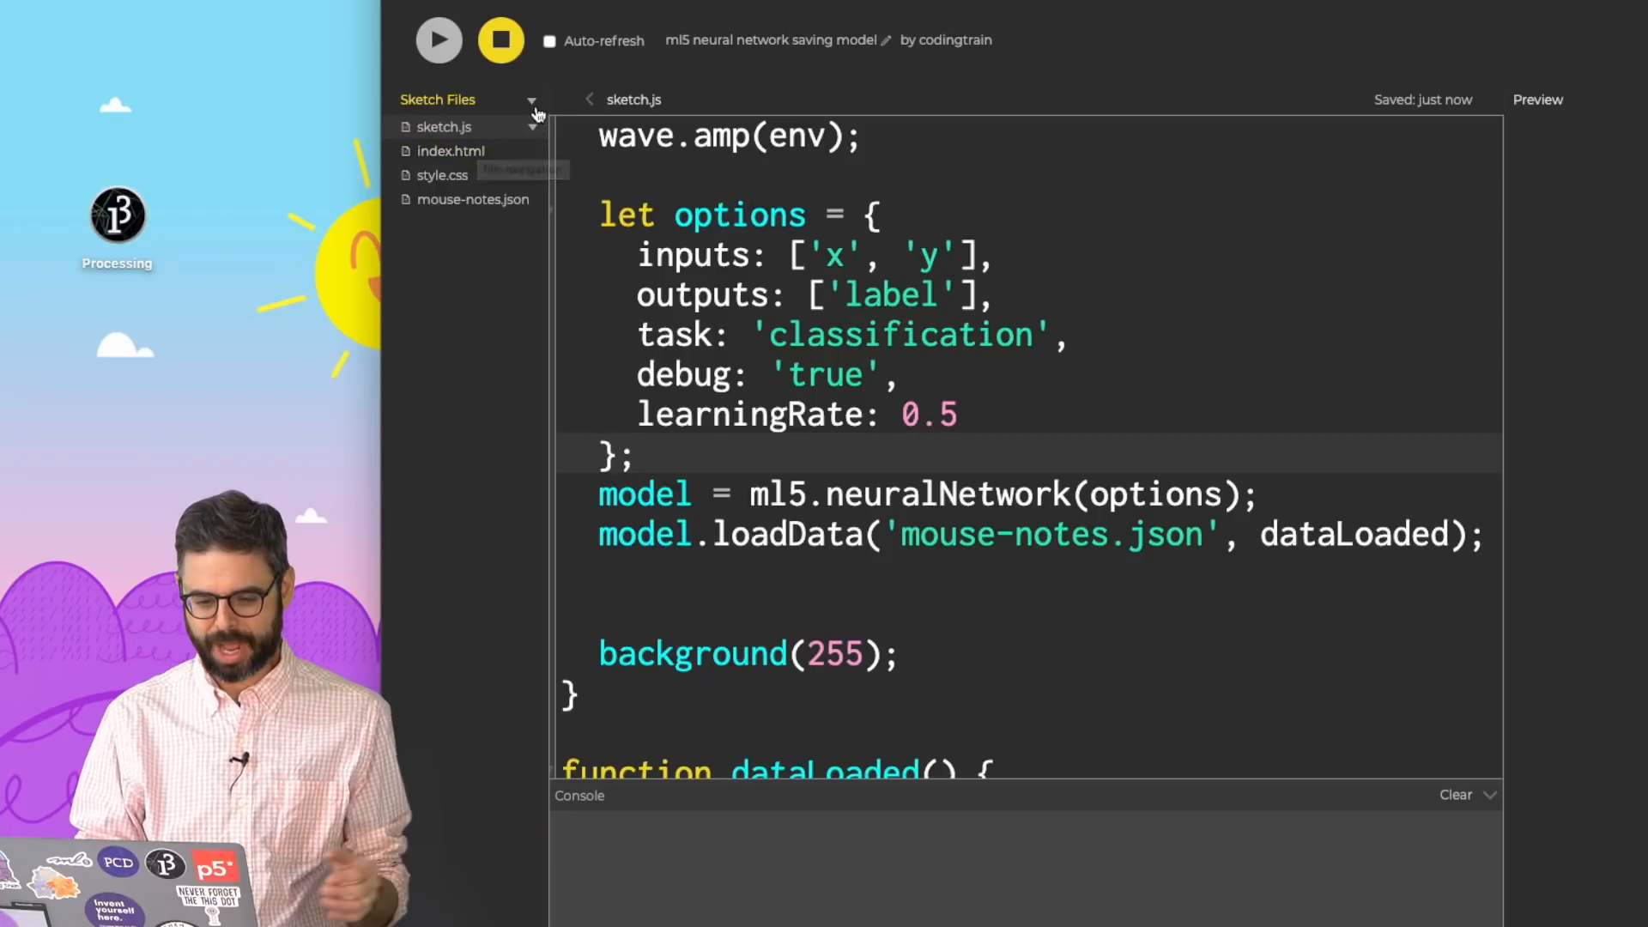
pyautogui.click(531, 101)
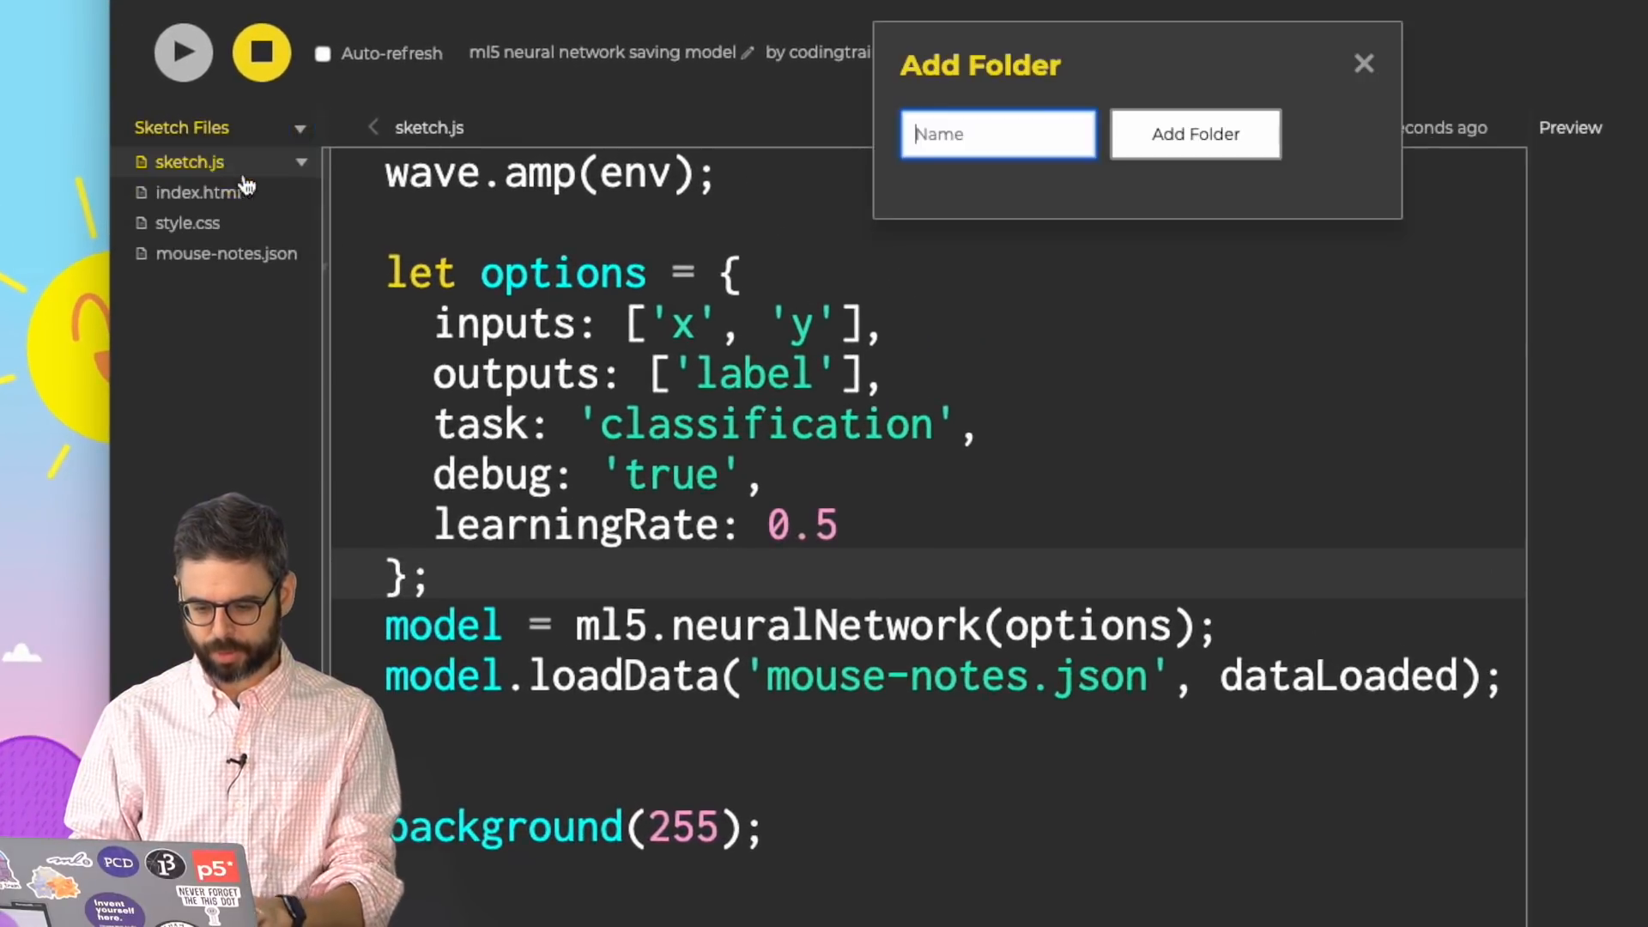
pyautogui.write('model')
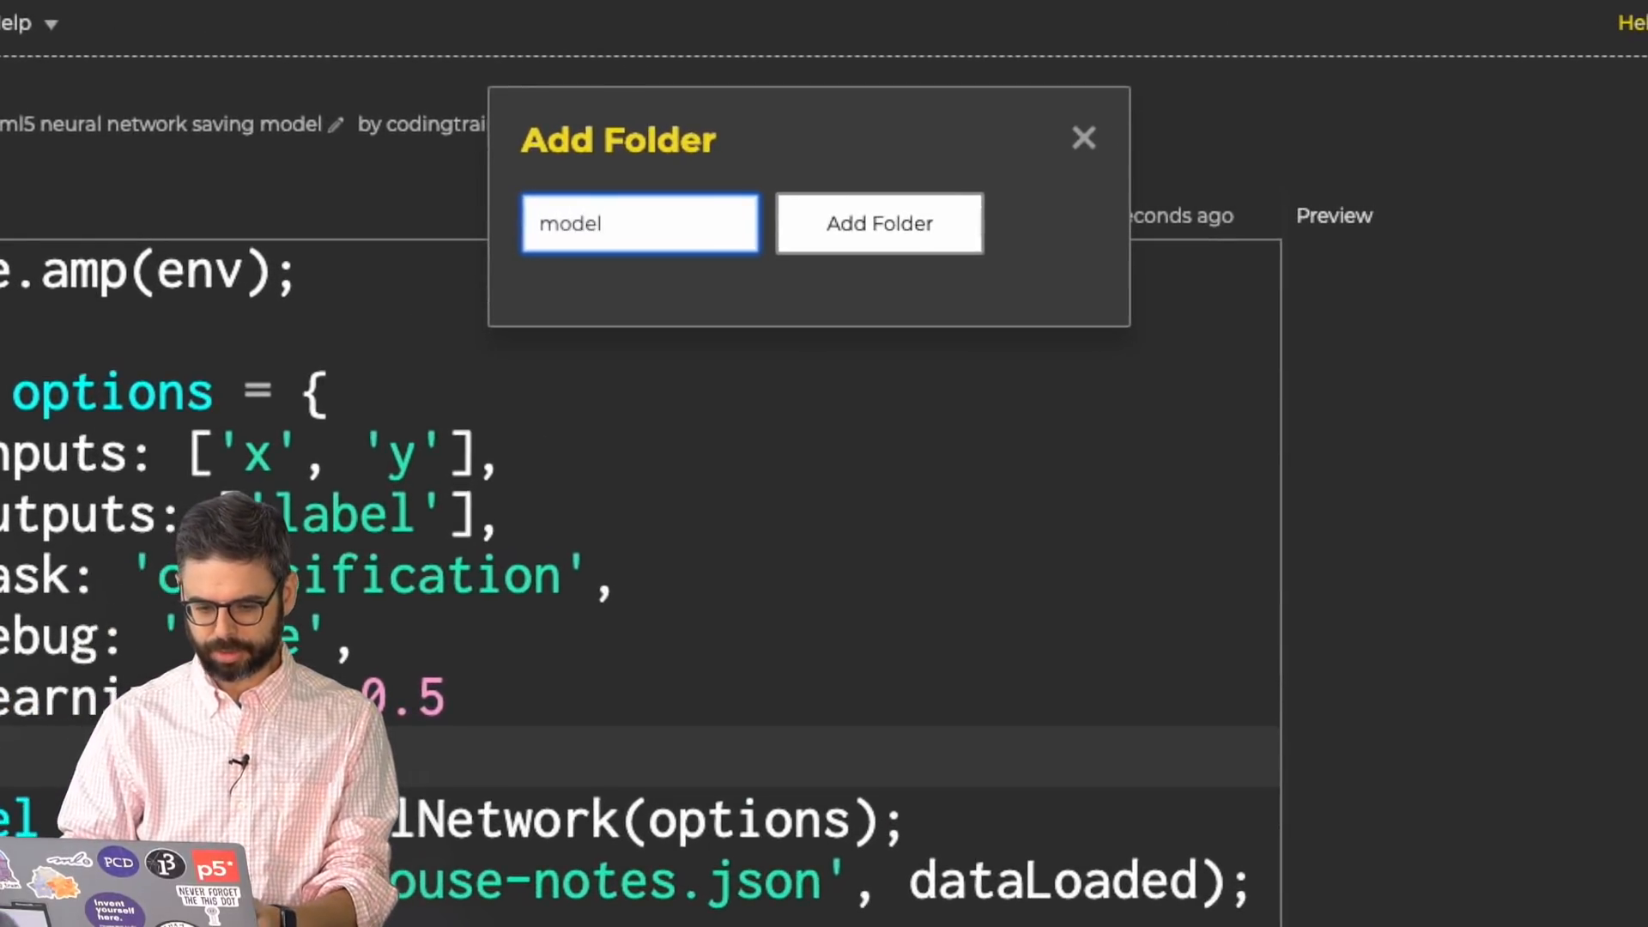
pyautogui.click(879, 223)
pyautogui.write('mo')
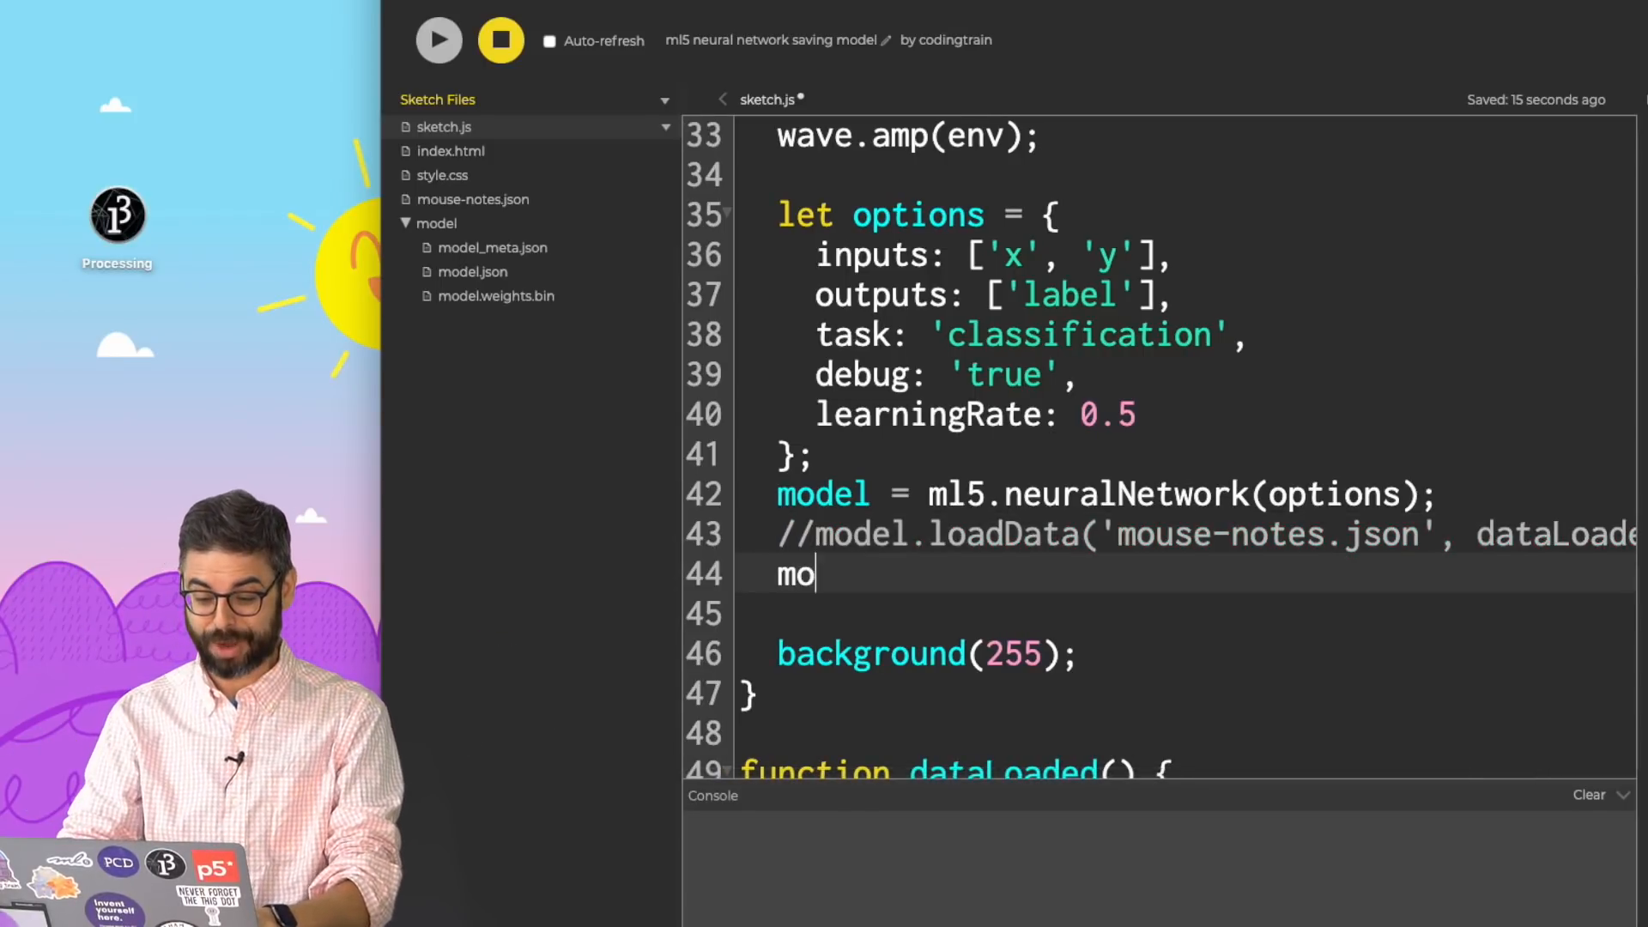
# Write model.load(files, modelLoaded); in setup in place of the loadData call.
pyautogui.write('del.load(')
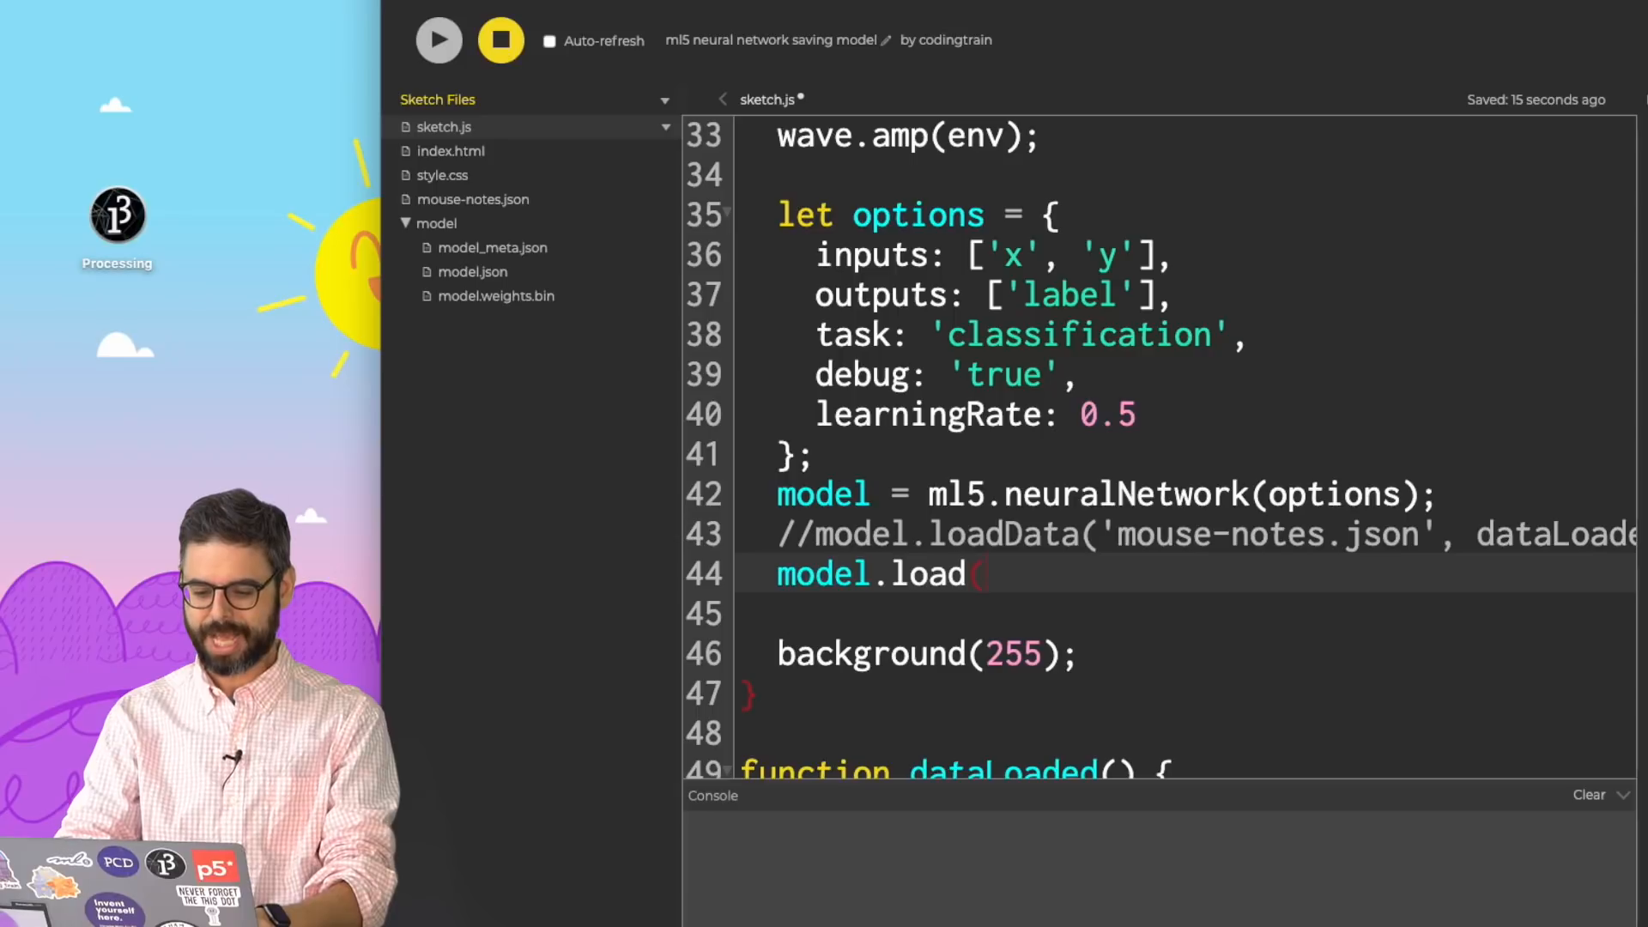
pyautogui.write('files')
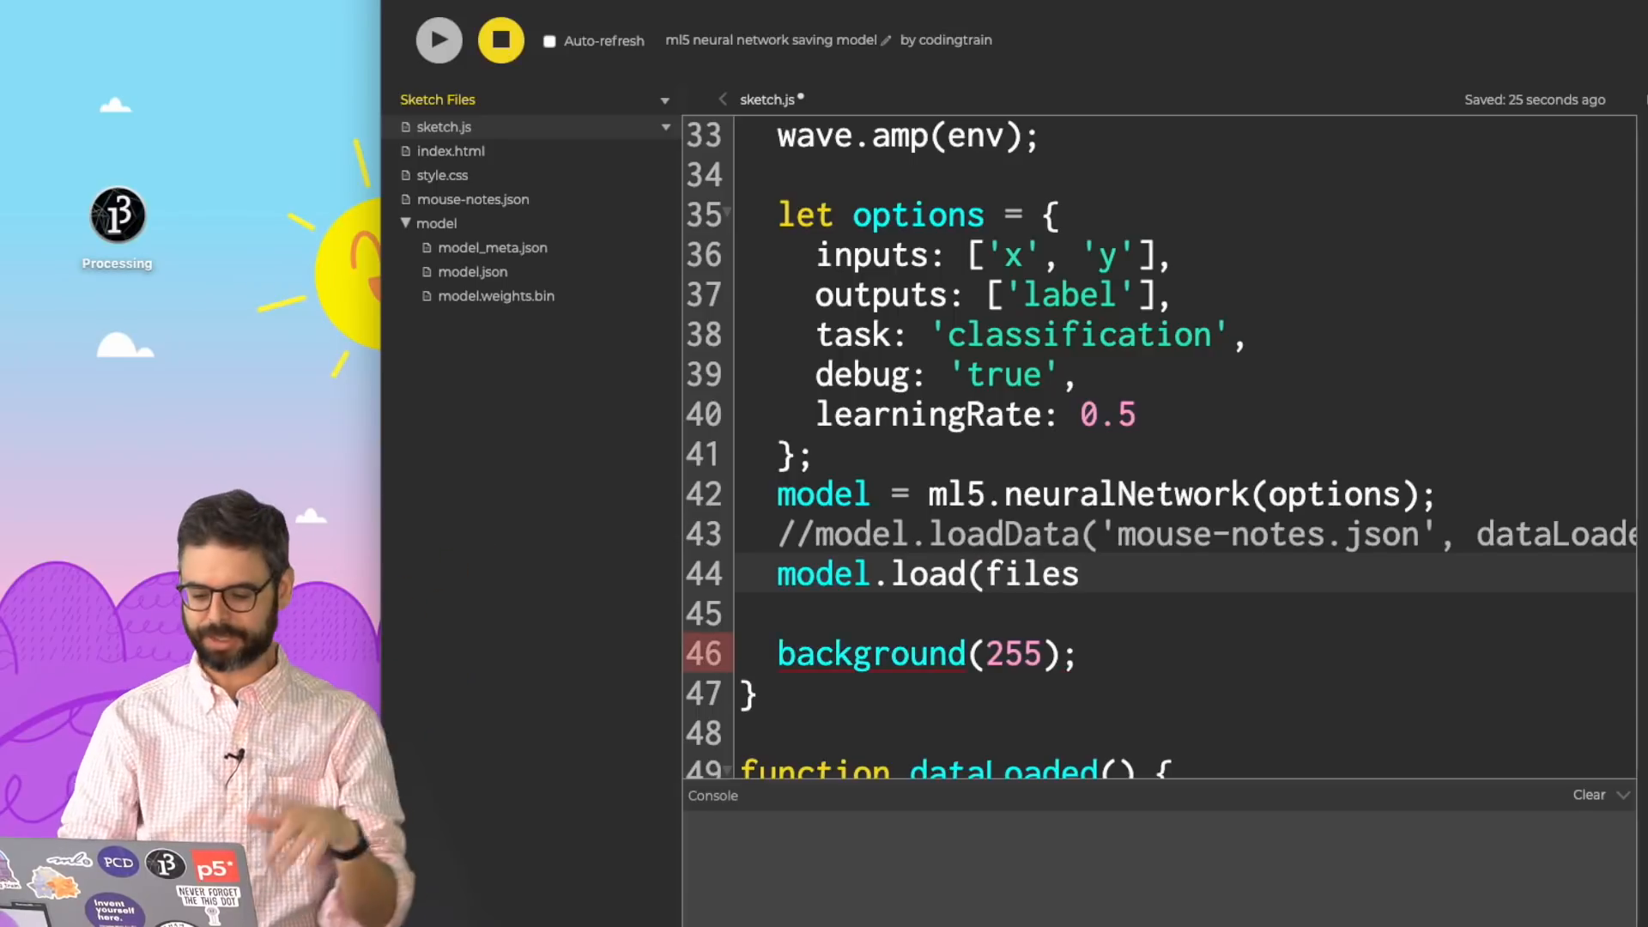
pyautogui.write(', mod')
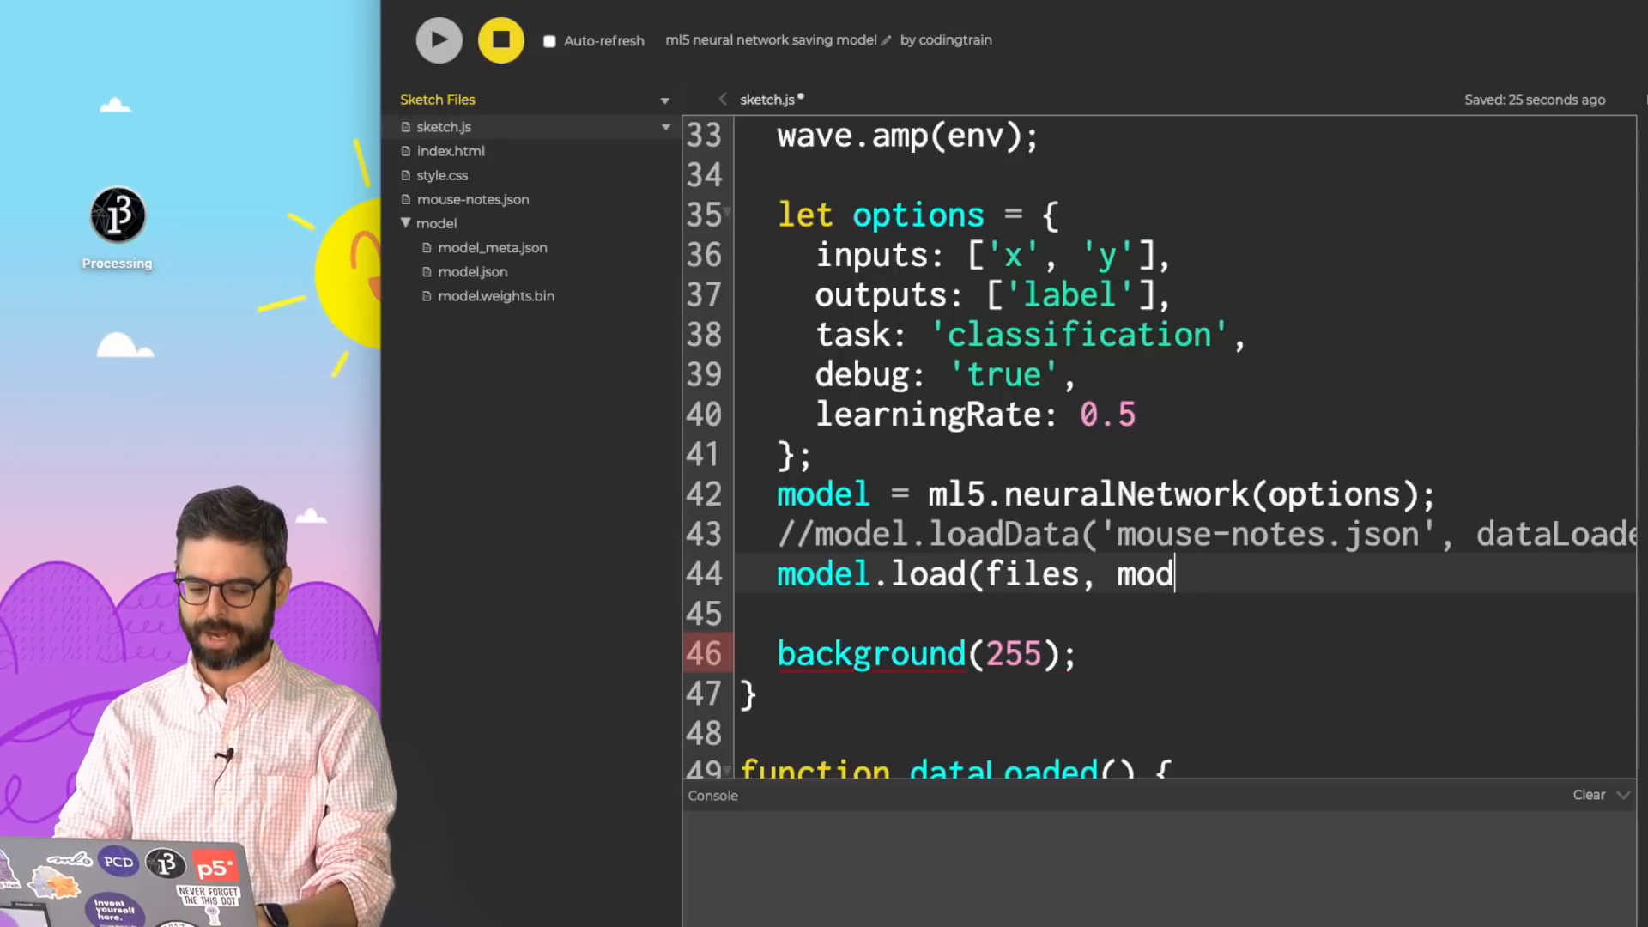
pyautogui.write('elLoaded);')
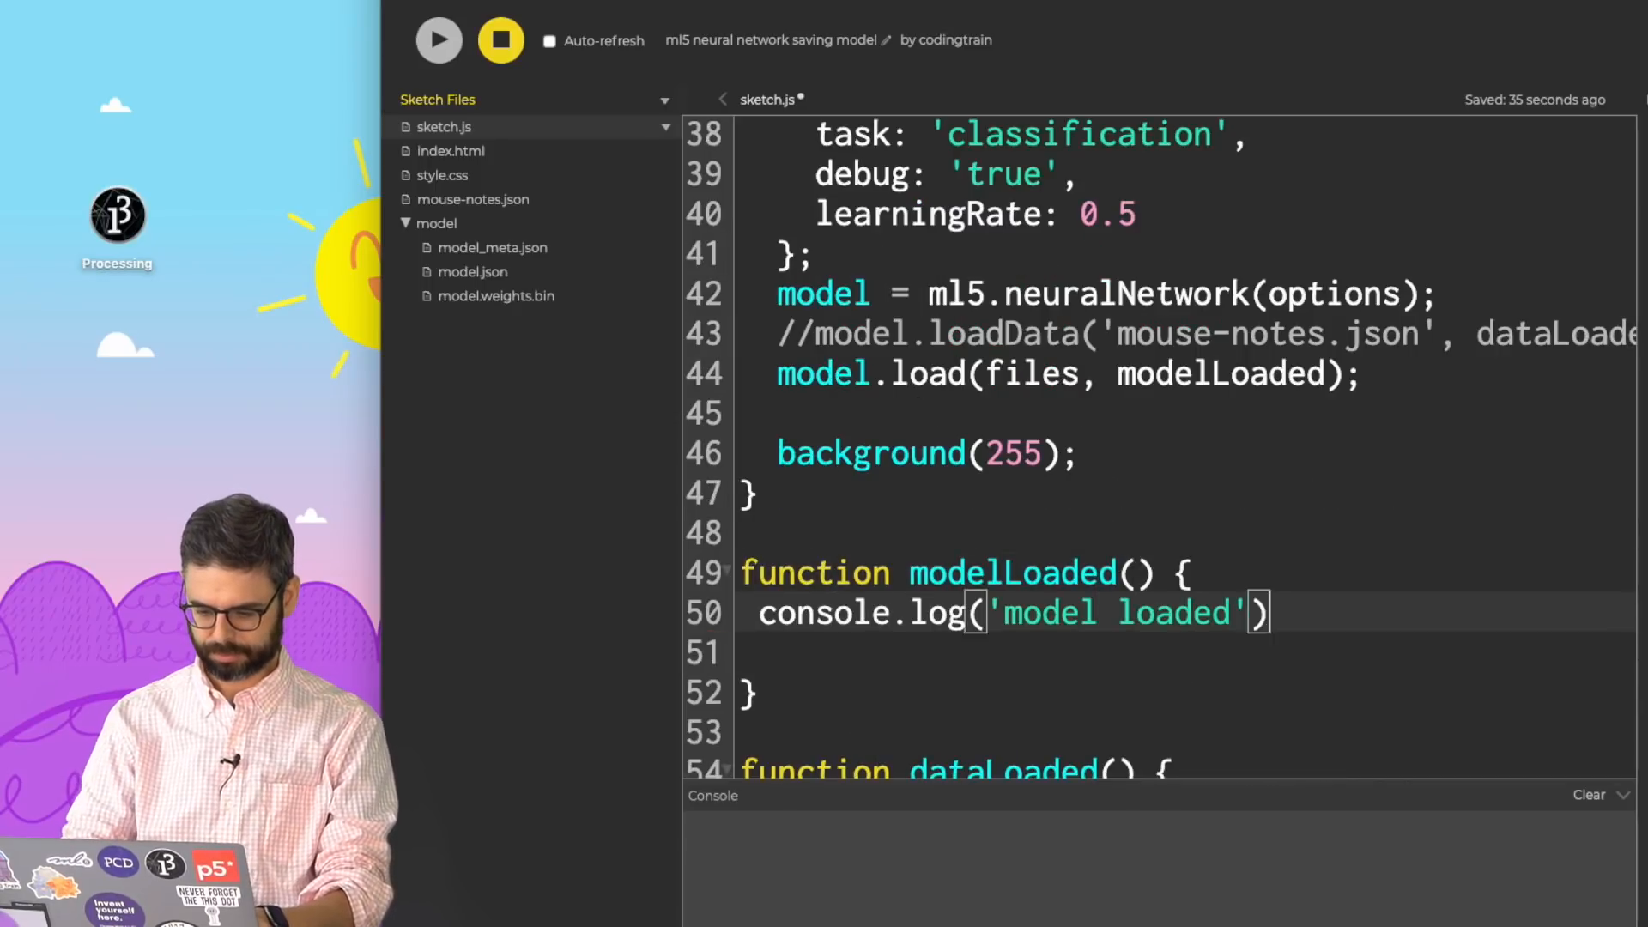
pyautogui.write(';')
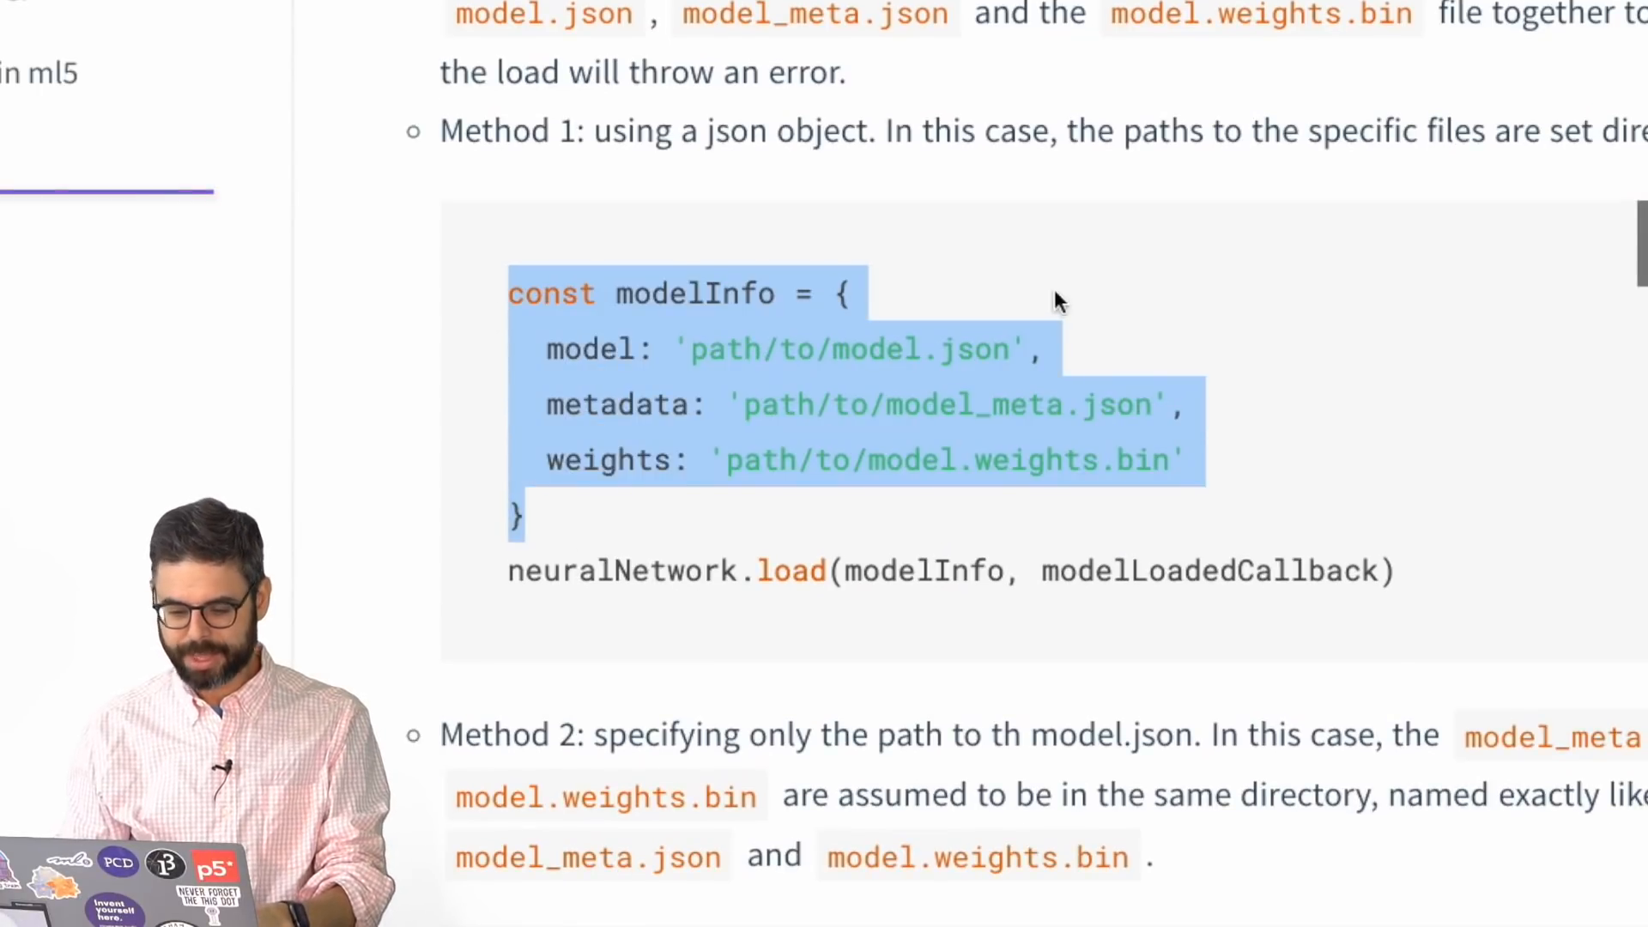
pyautogui.moveTo(867, 398)
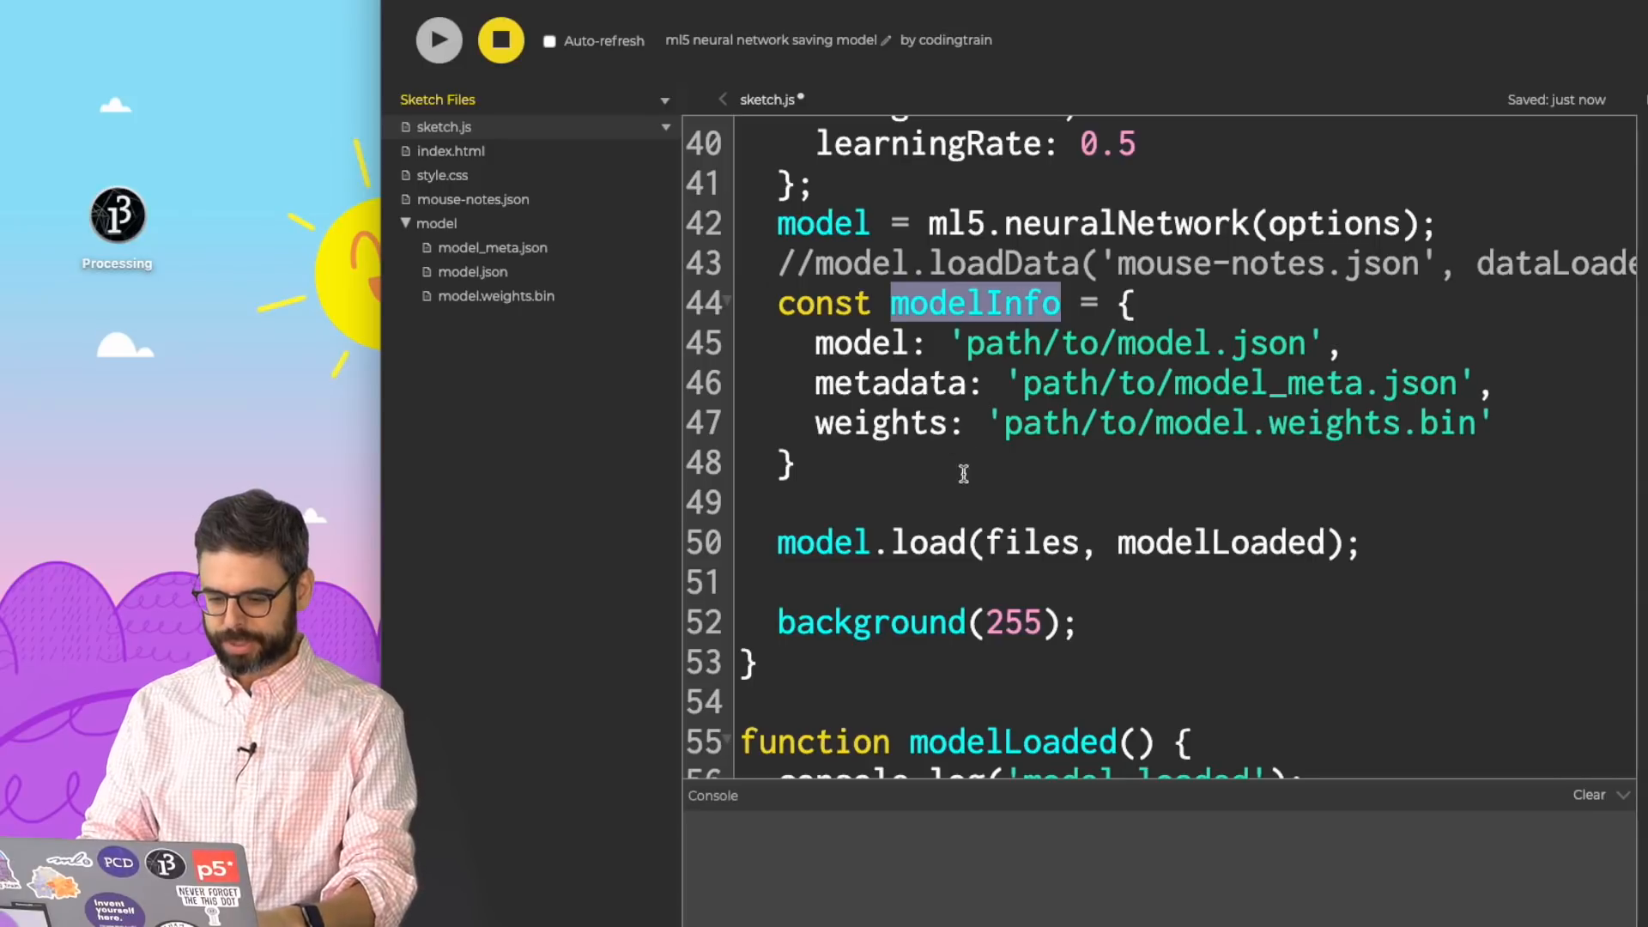
# Pass modelInfo to model.load and run the sketch to confirm 'model loaded' logs.
pyautogui.write('modelInfo')
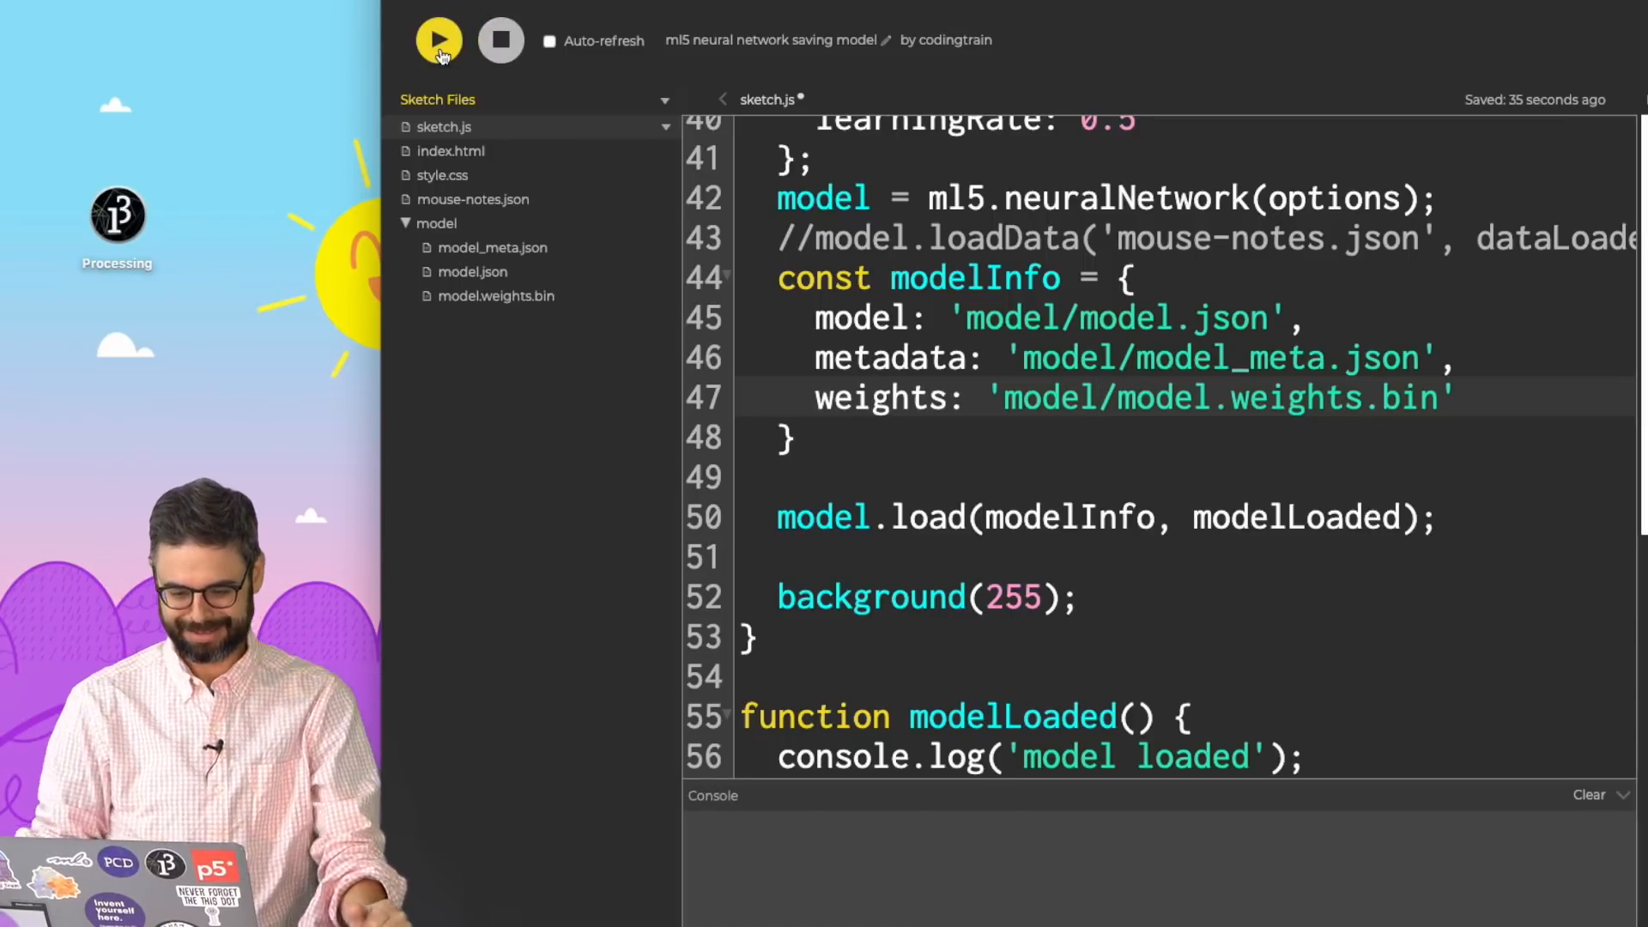
pyautogui.click(437, 40)
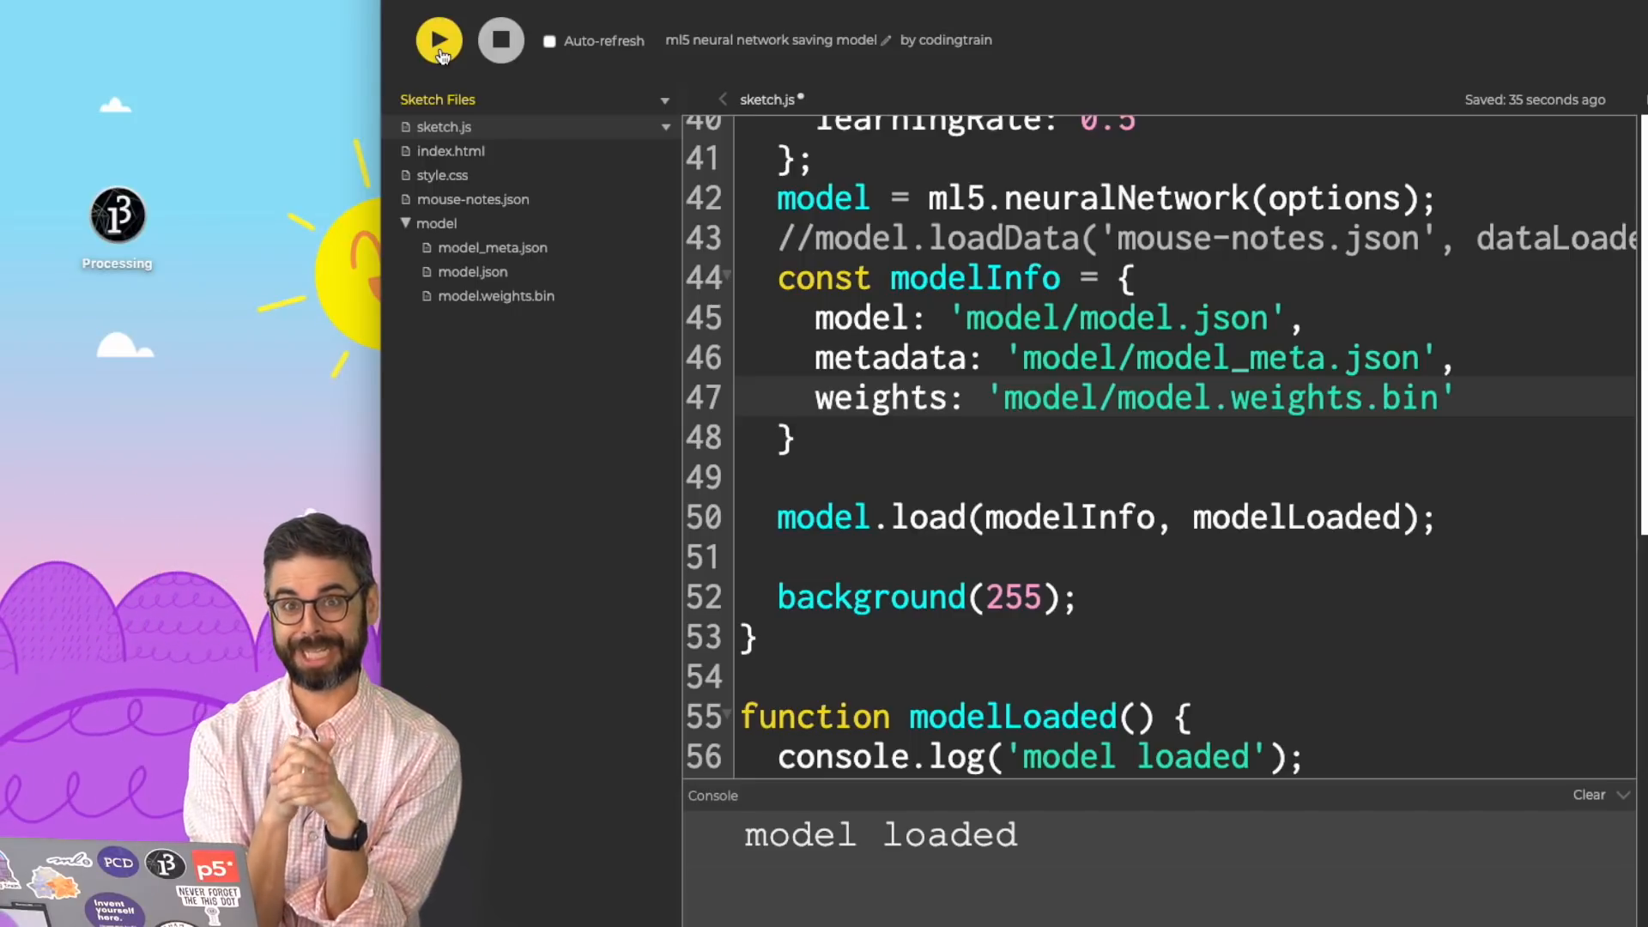
pyautogui.click(439, 41)
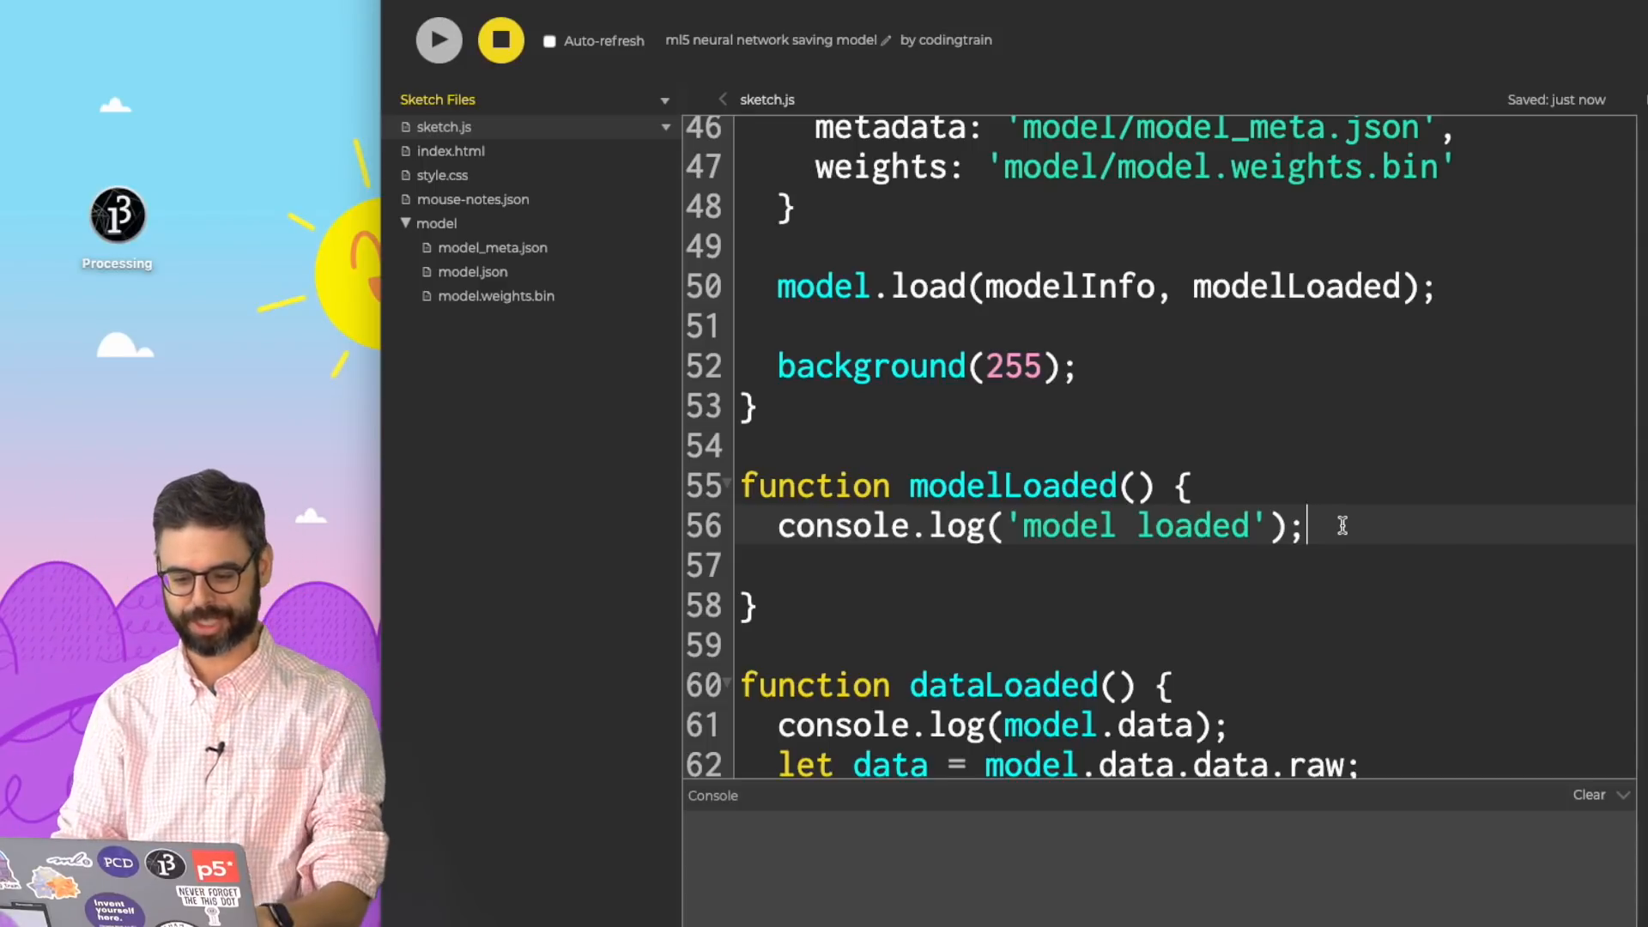
# Add state = 'prediction'; inside modelLoaded and run the sketch to classify canvas clicks.
pyautogui.press('enter')
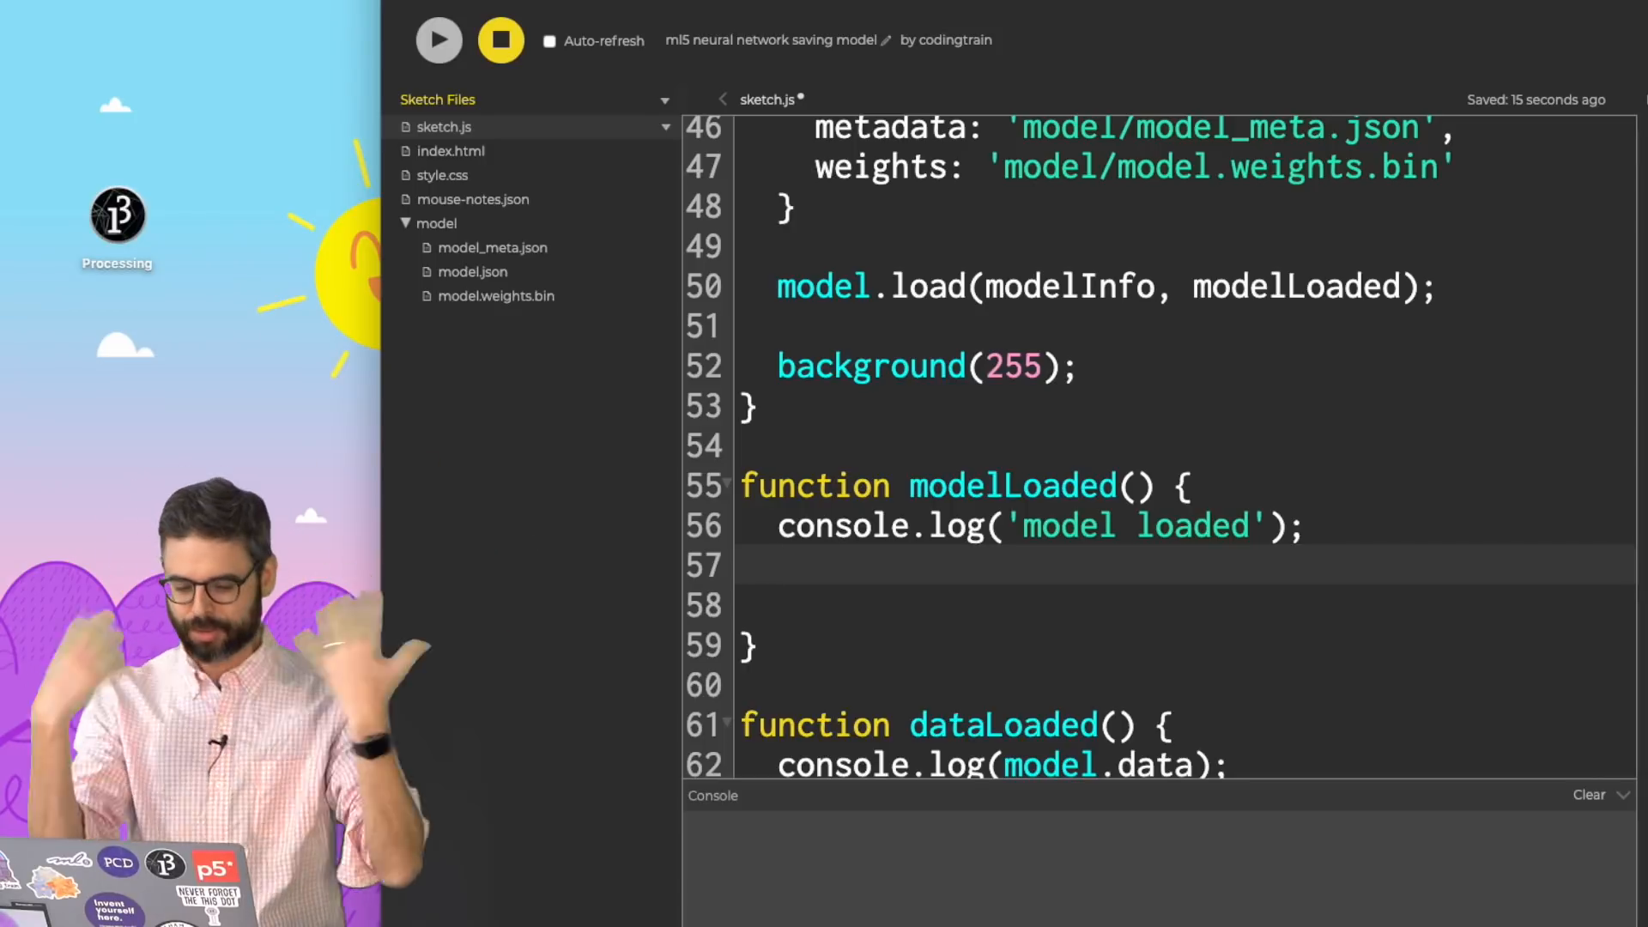
pyautogui.write("state = '")
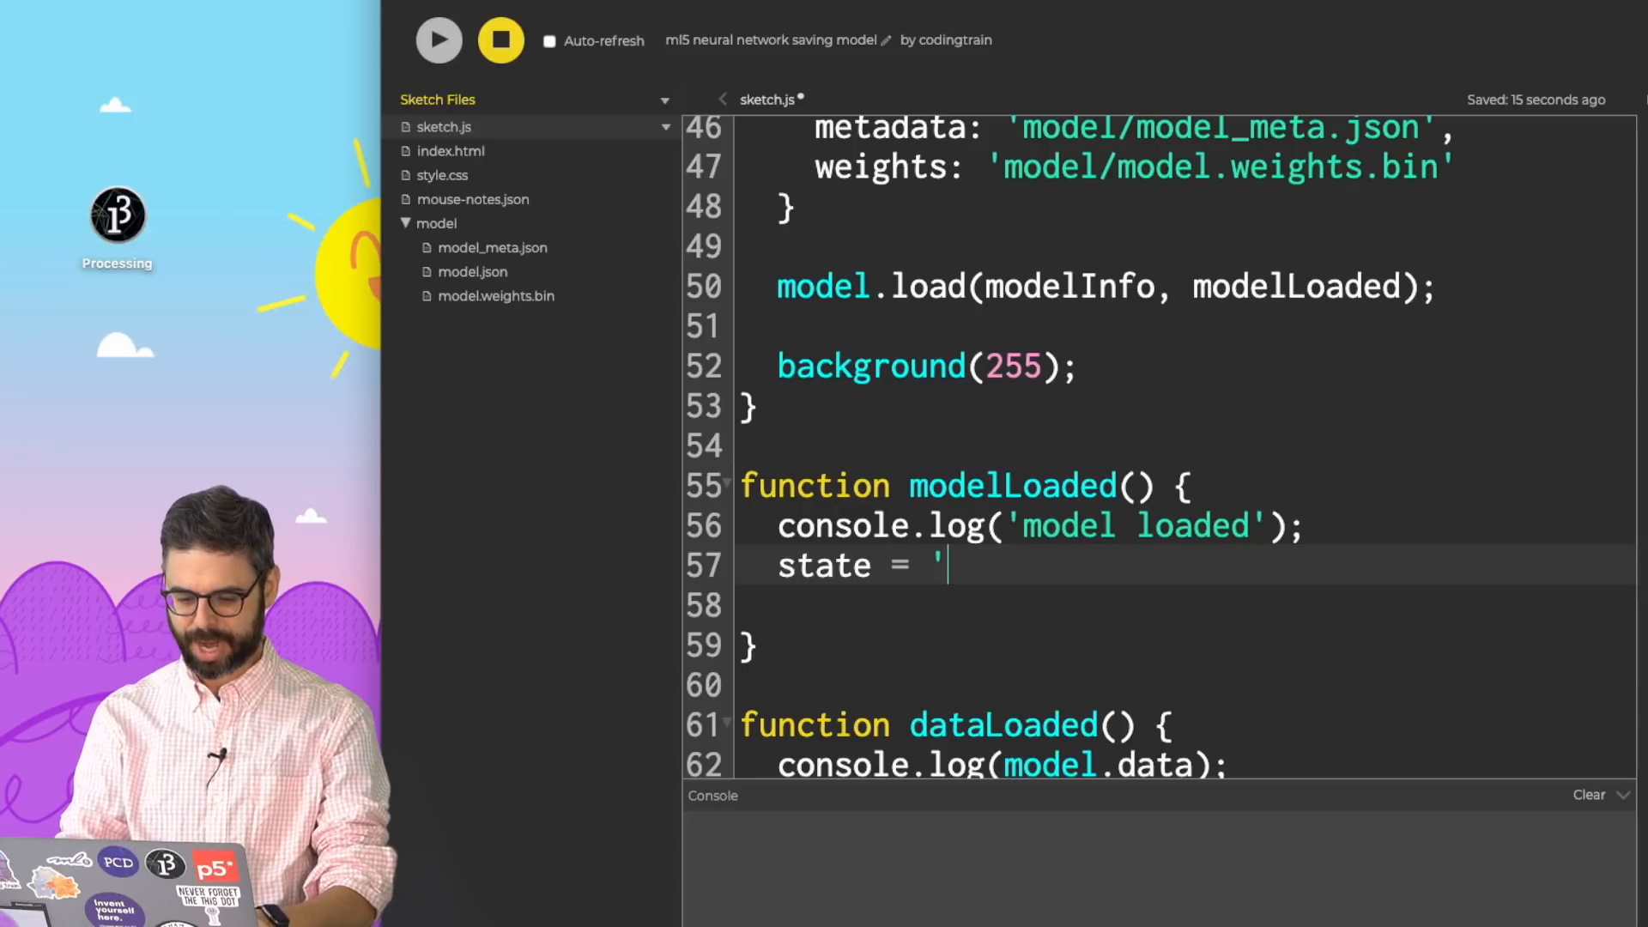
pyautogui.write("prediction');")
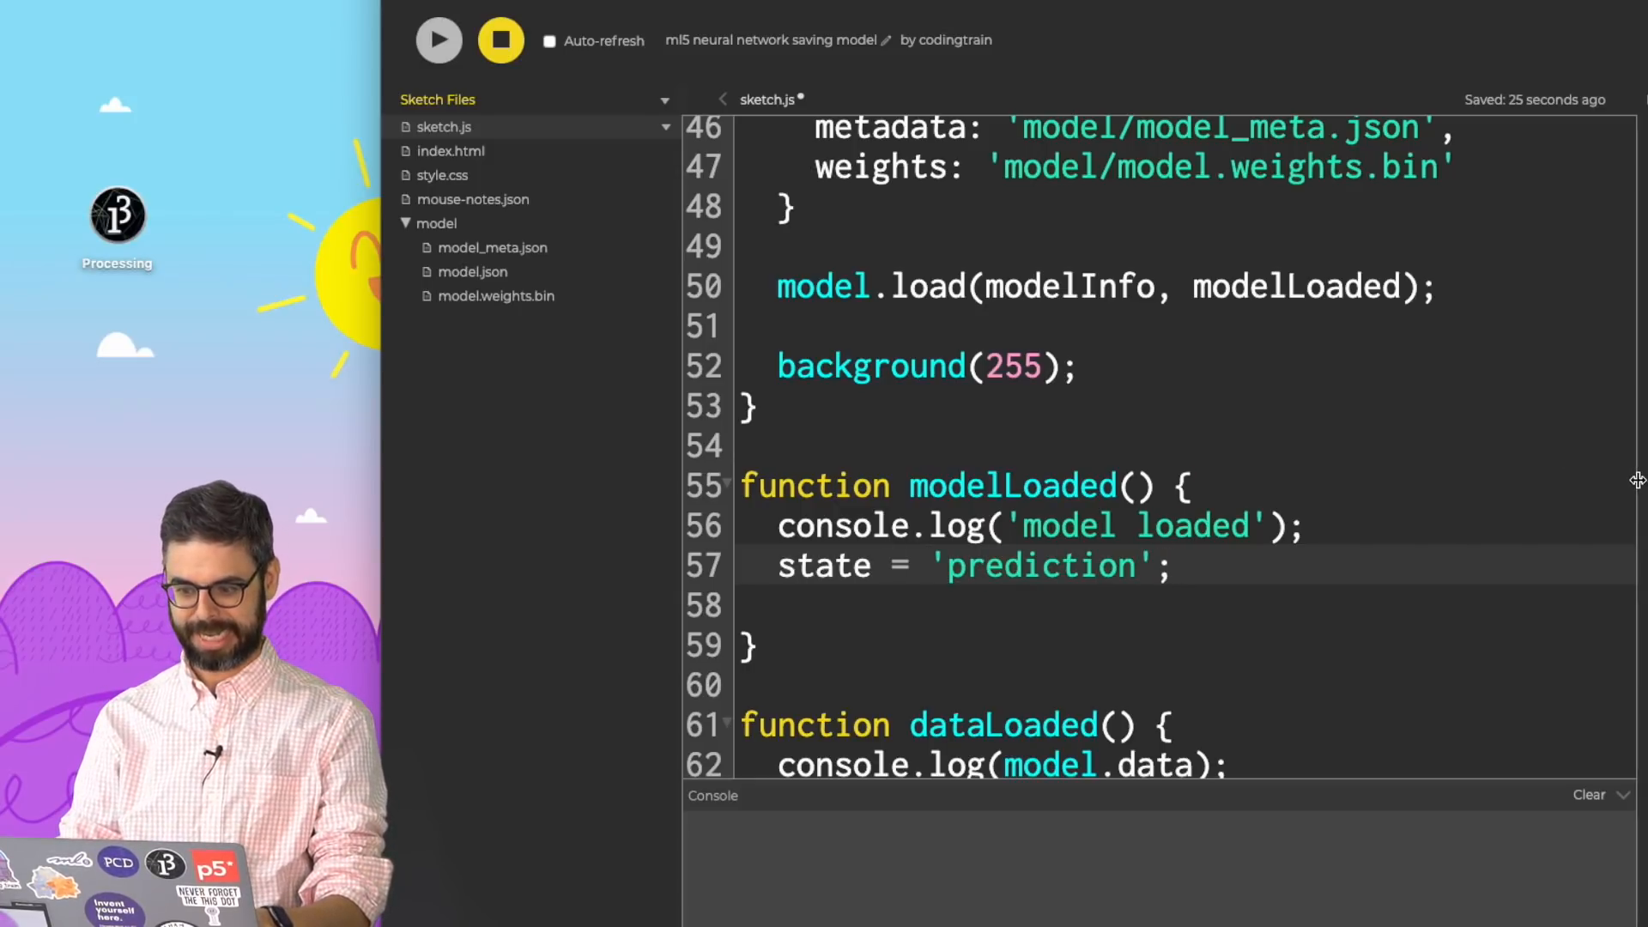
pyautogui.click(438, 40)
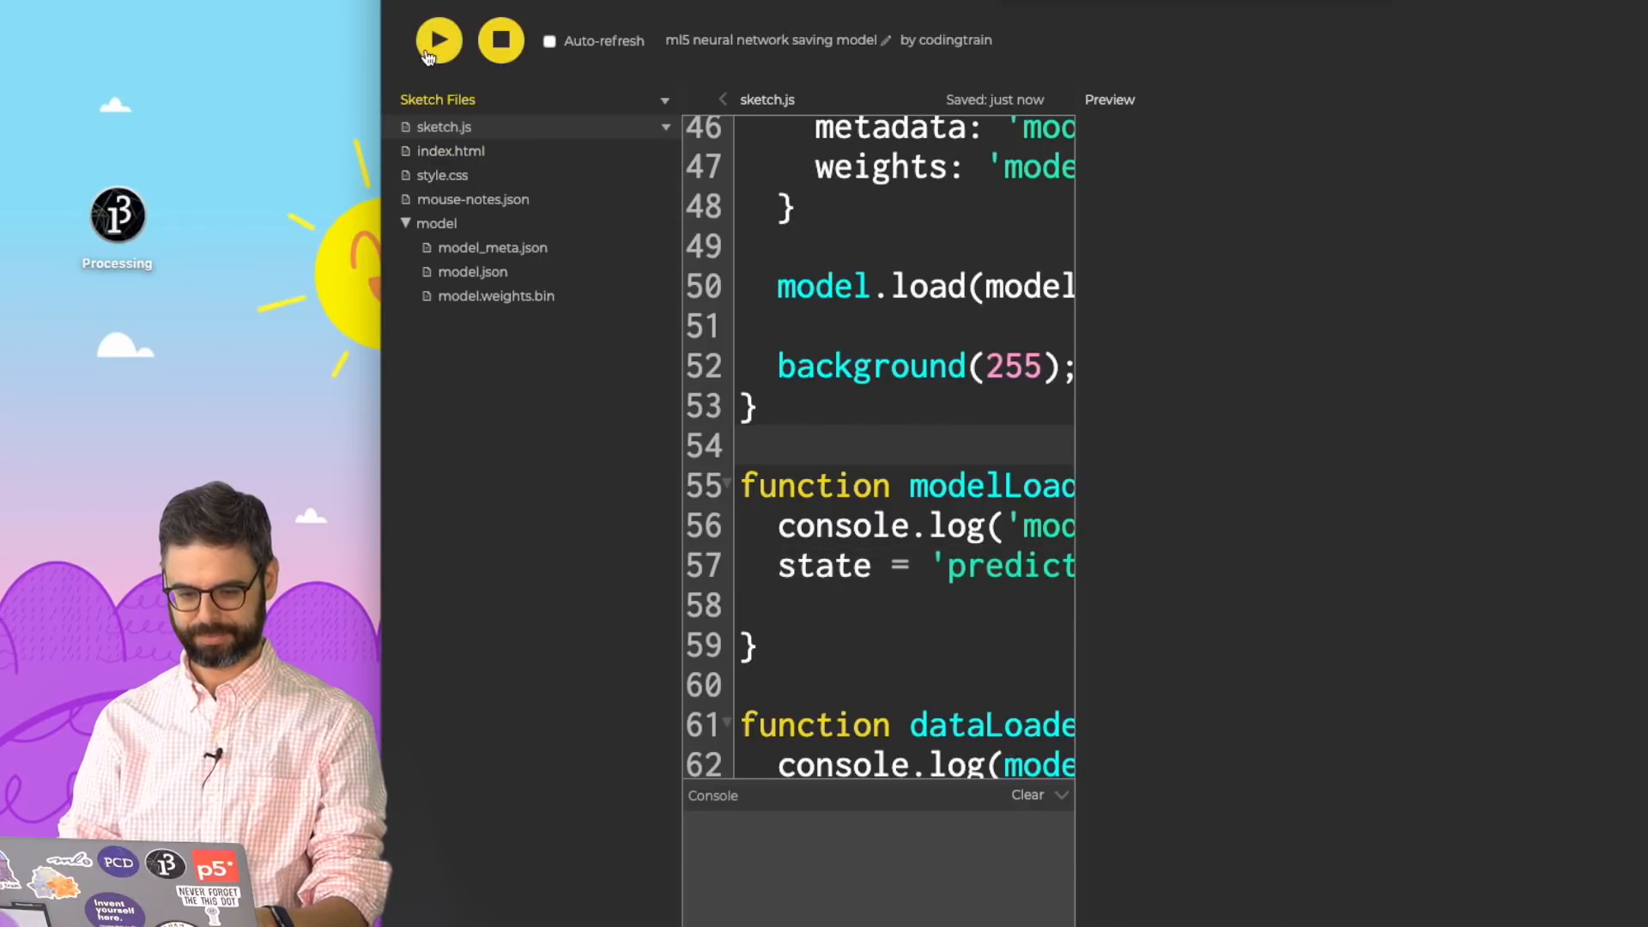
pyautogui.click(437, 41)
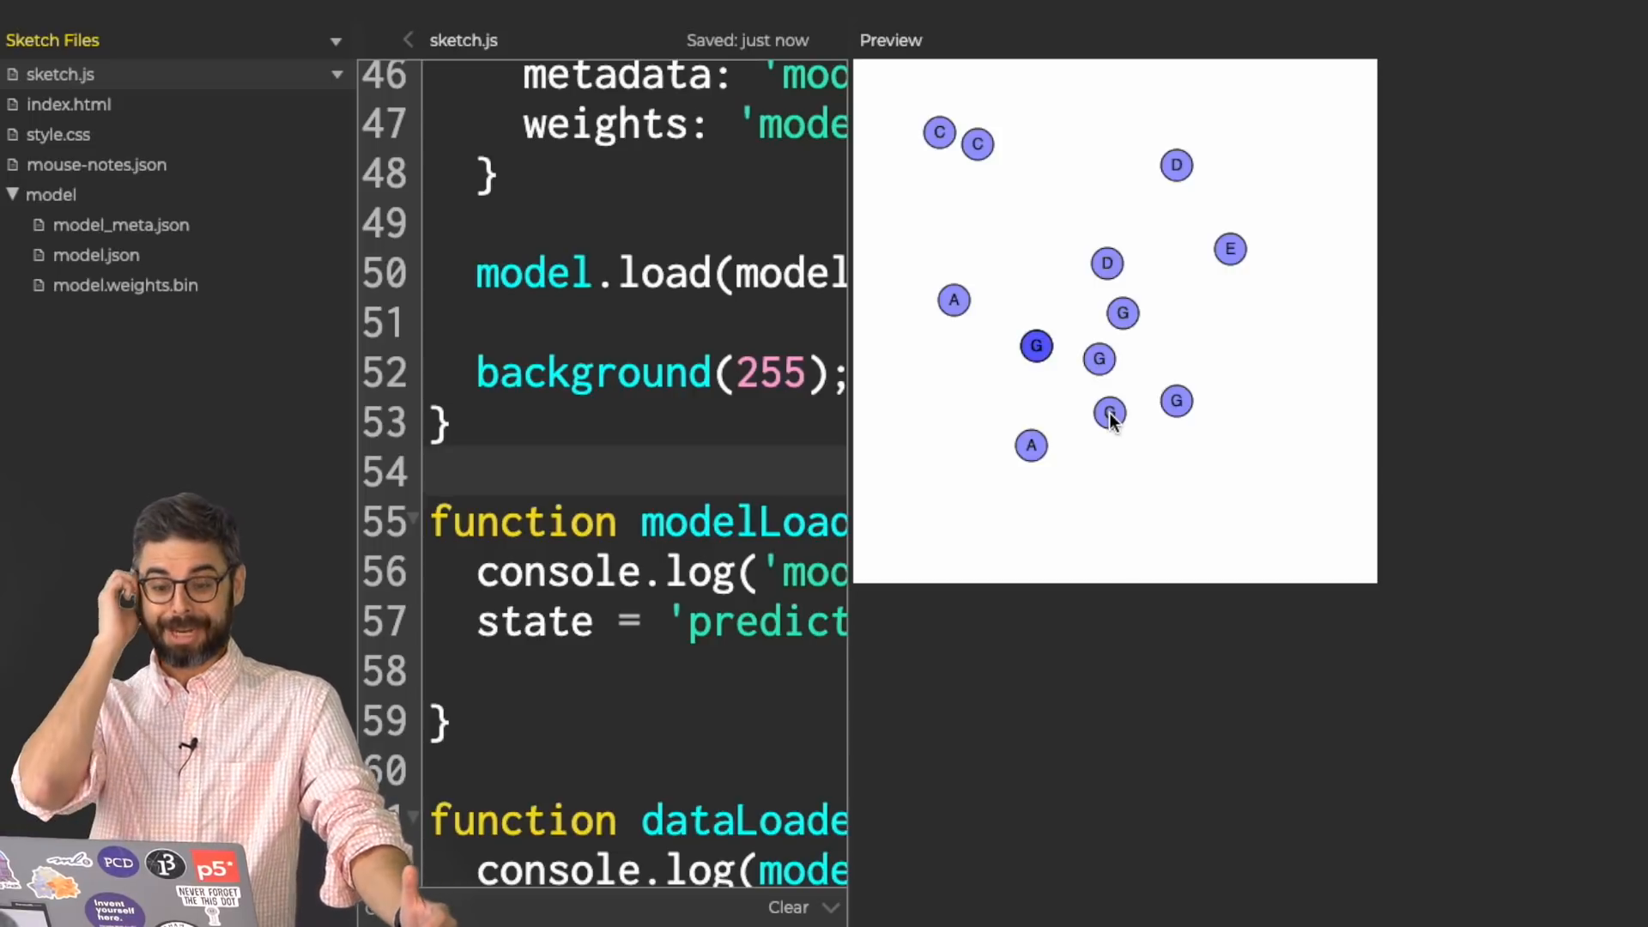
pyautogui.moveTo(862, 297)
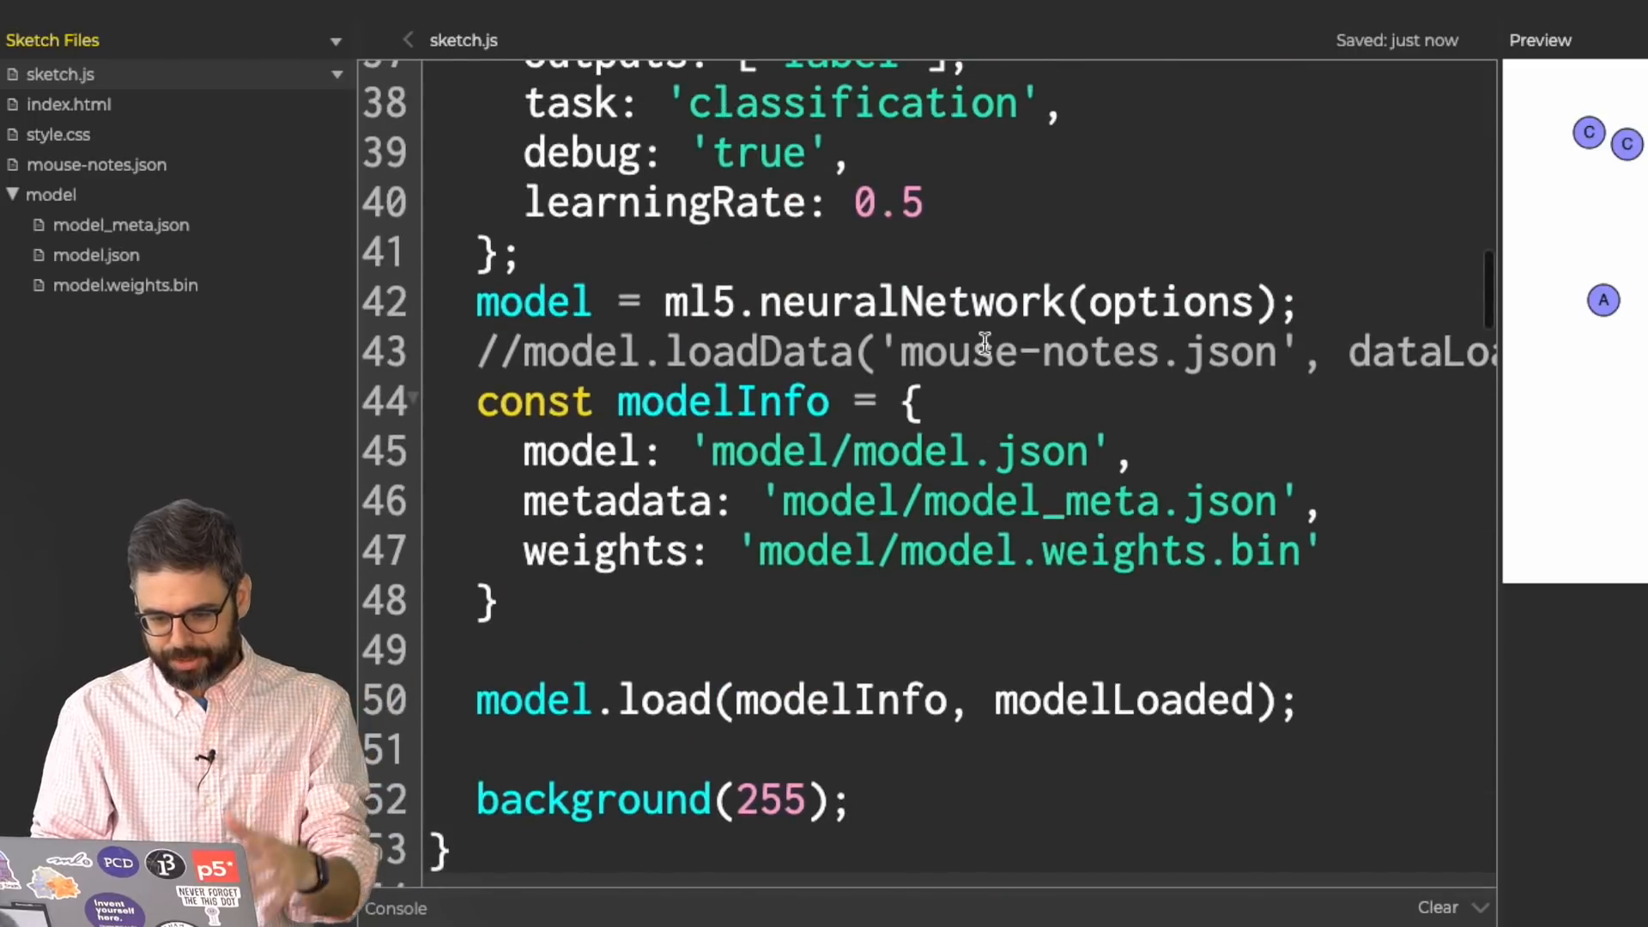
# Review the commented-out training code in sketch.js and rerun to show the A–G circle clusters.
pyautogui.scroll(-3)
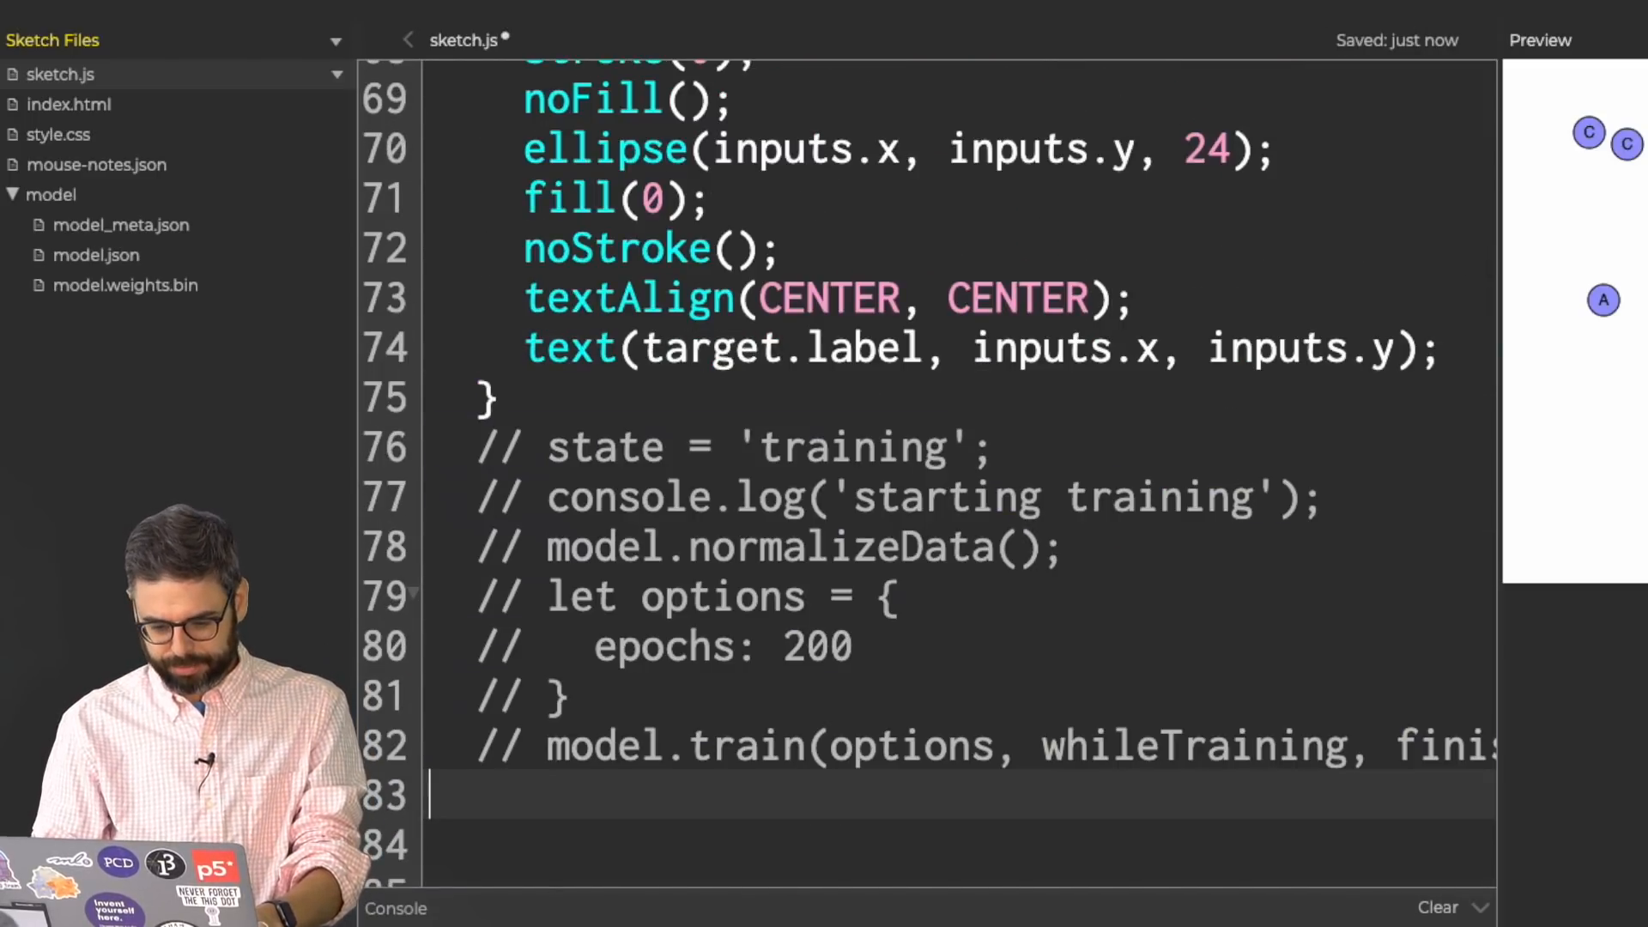
pyautogui.scroll(3)
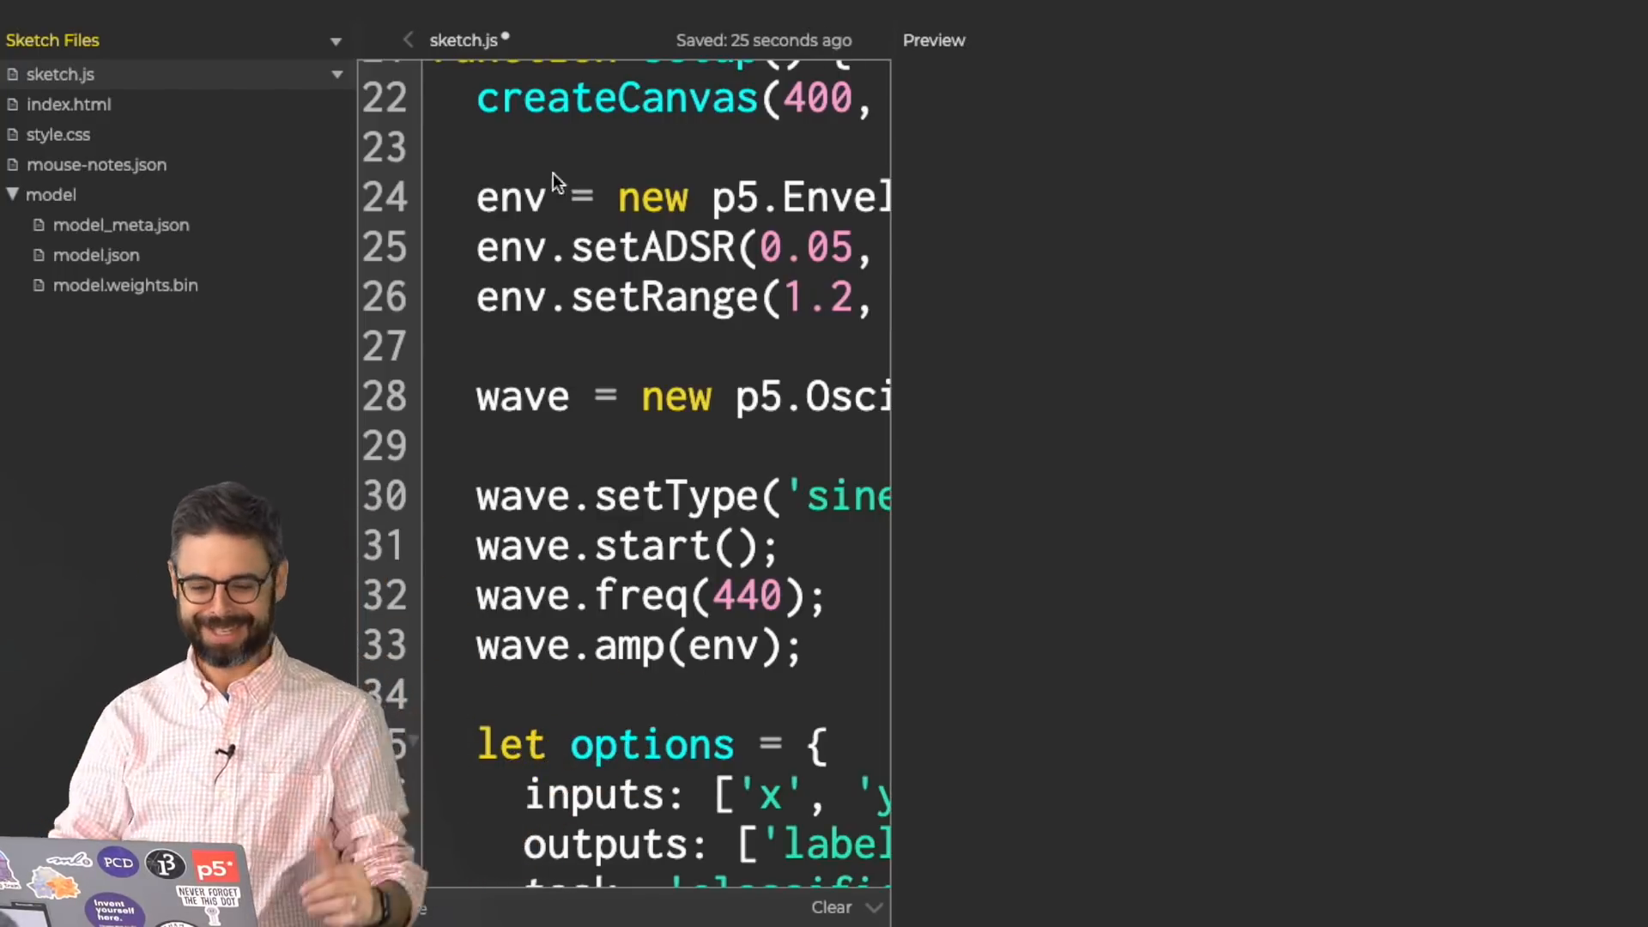
pyautogui.click(932, 41)
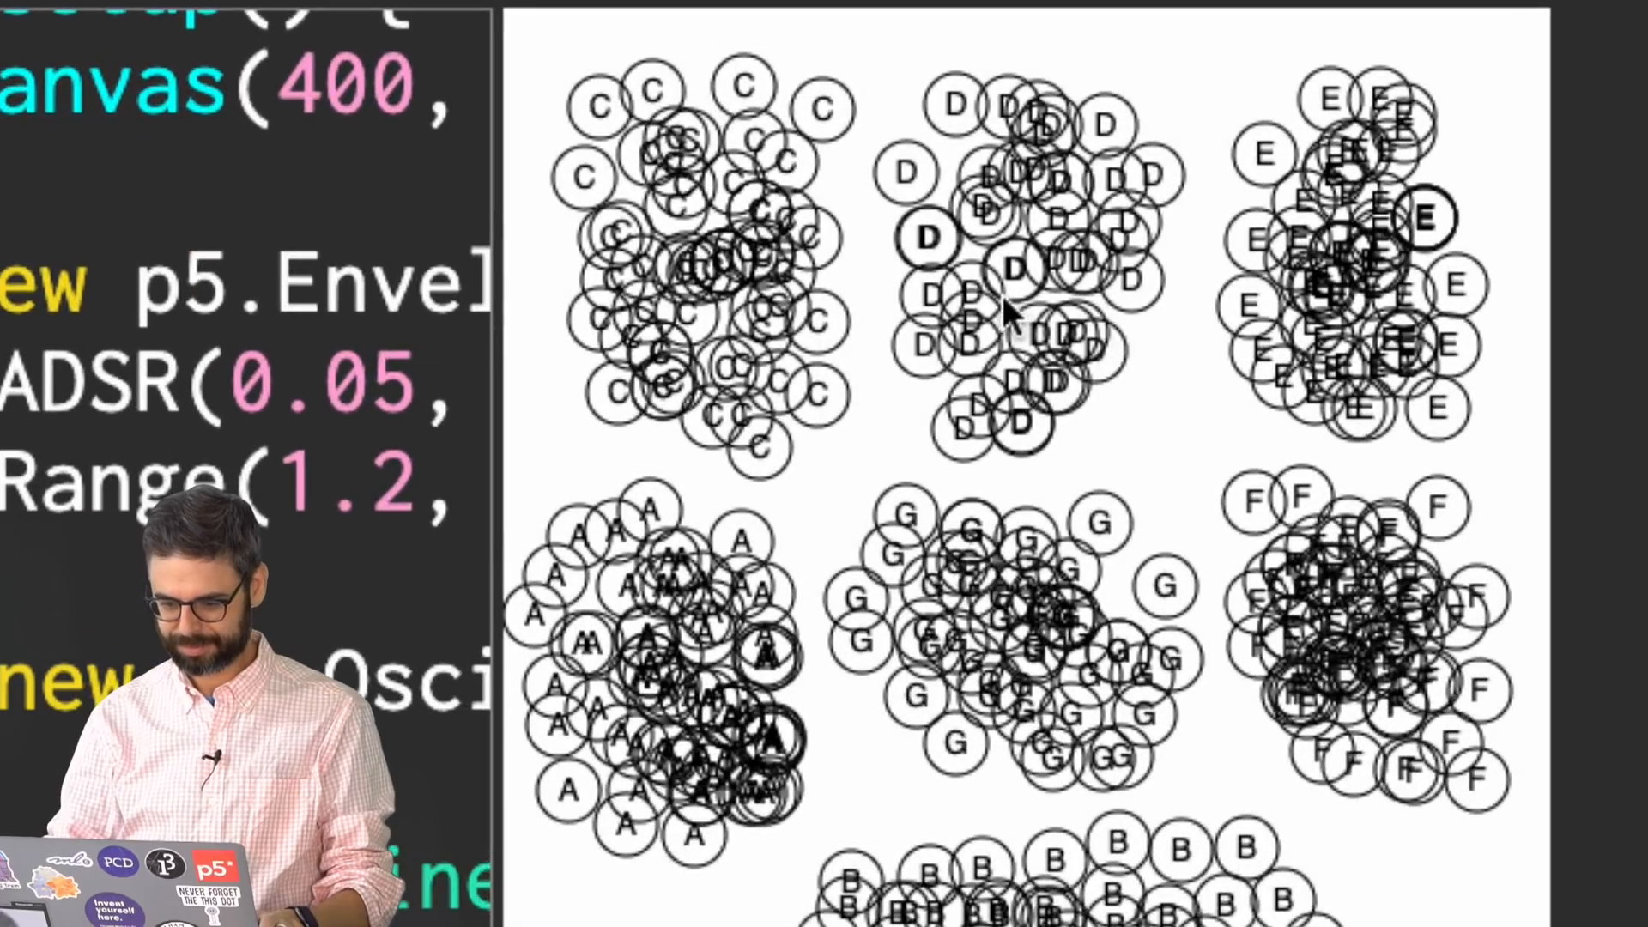